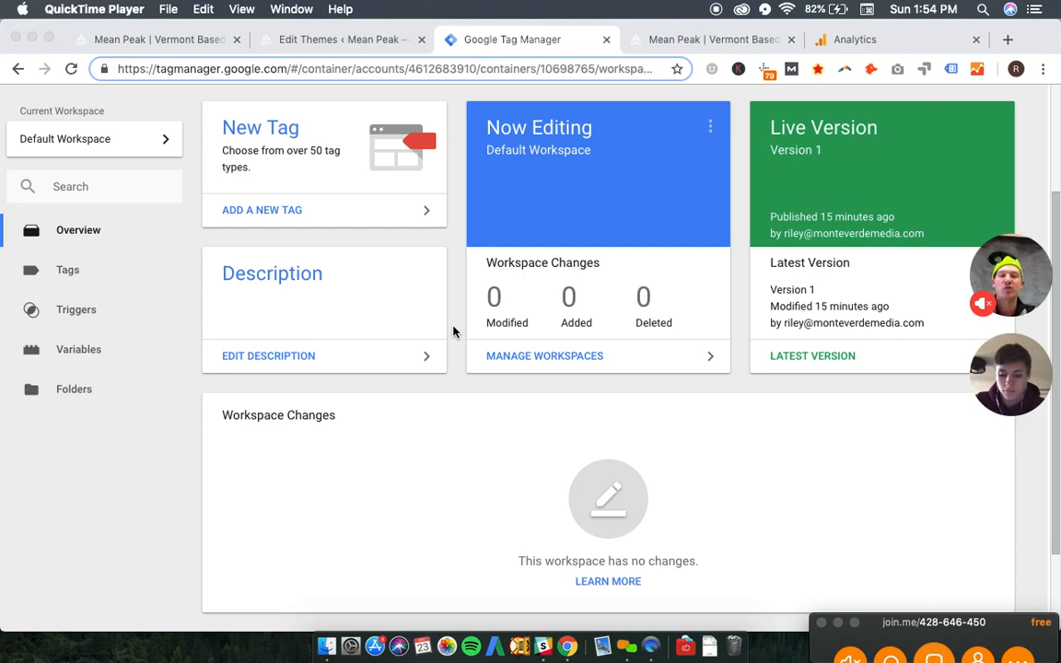
mouse_move(740, 200)
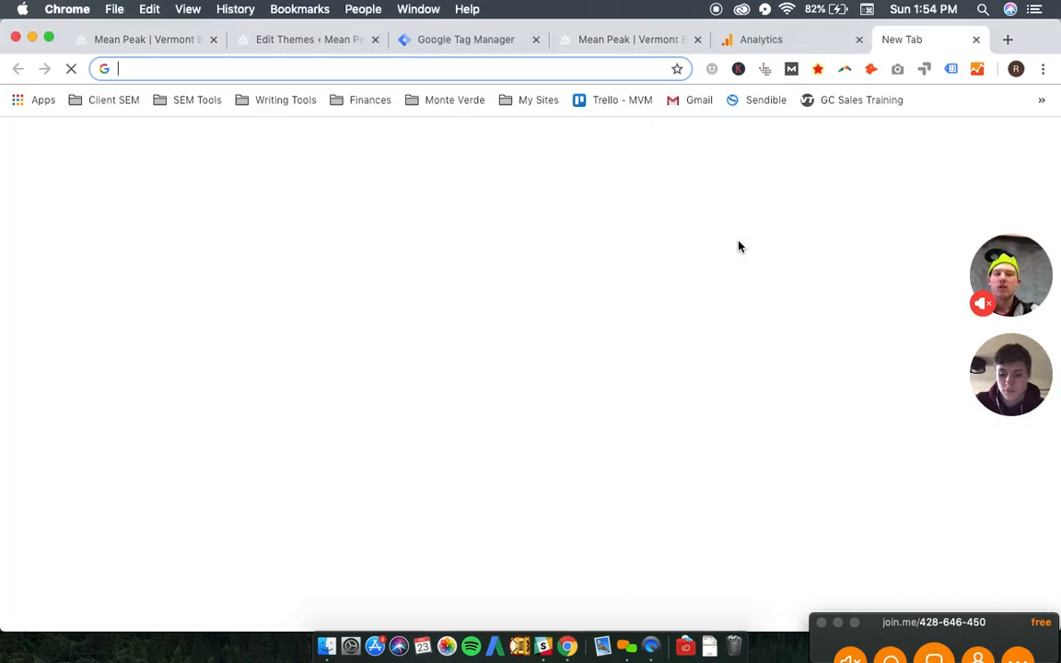
Step: Search Google for 'google search console' and land on the Search Console introduction page
type("google sea")
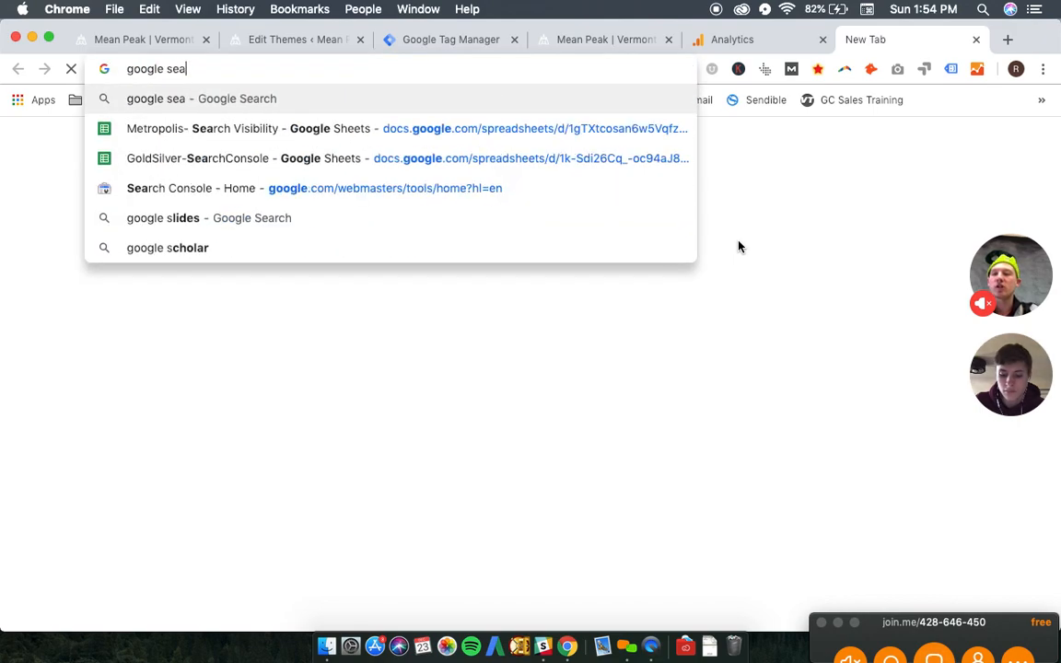
type("rch")
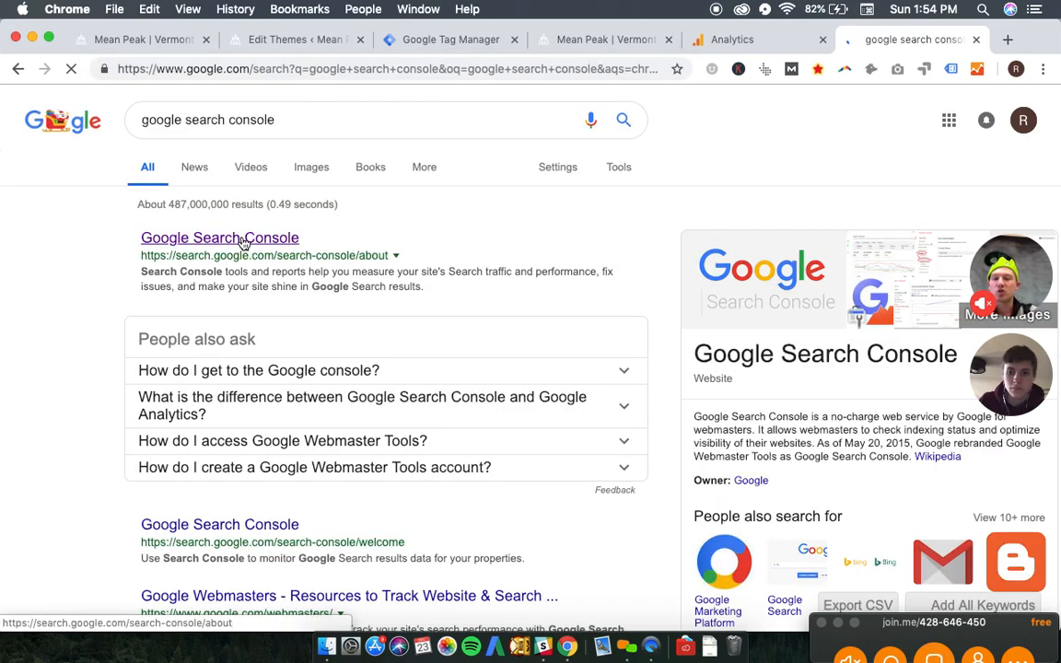
left_click(219, 238)
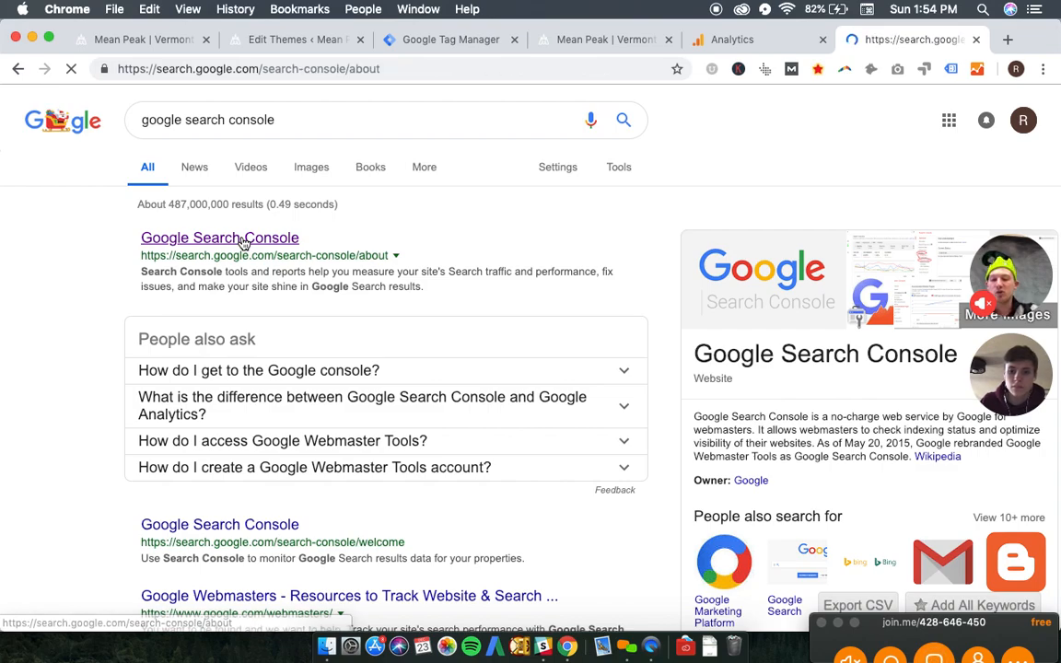
left_click(219, 237)
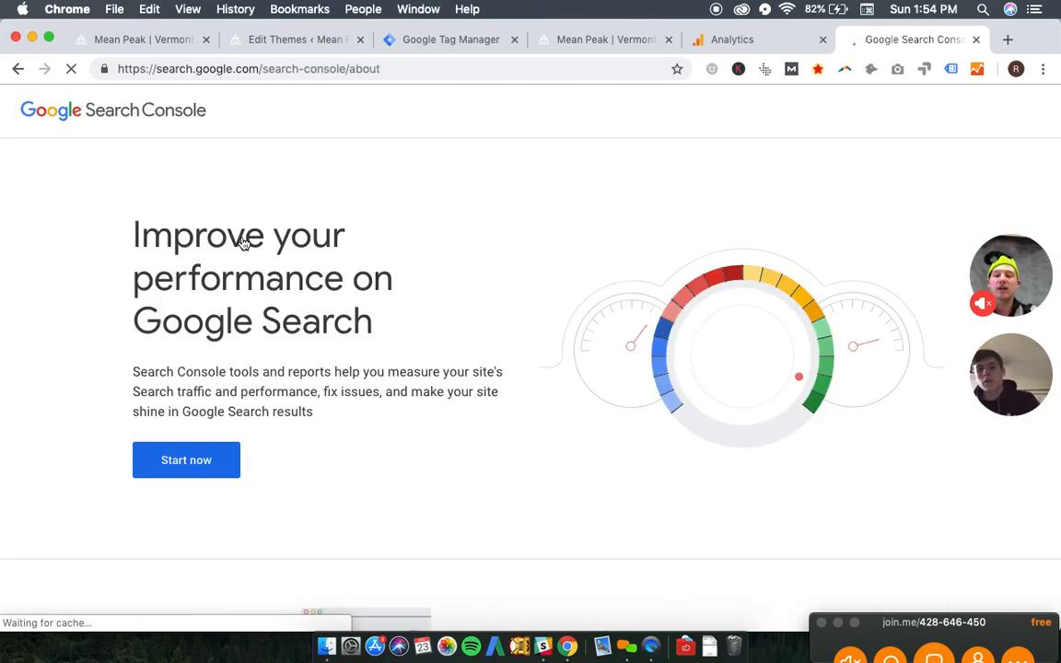
Step: Start Search Console and show the account's property list from the monteverdemedia.com dashboard
left_click(186, 460)
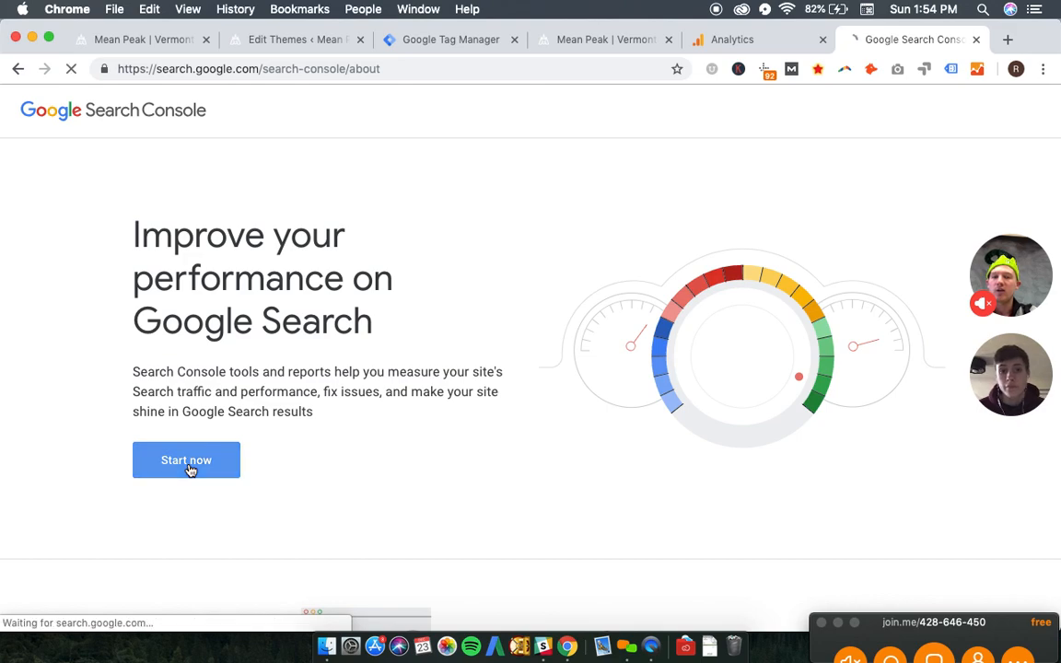
left_click(186, 460)
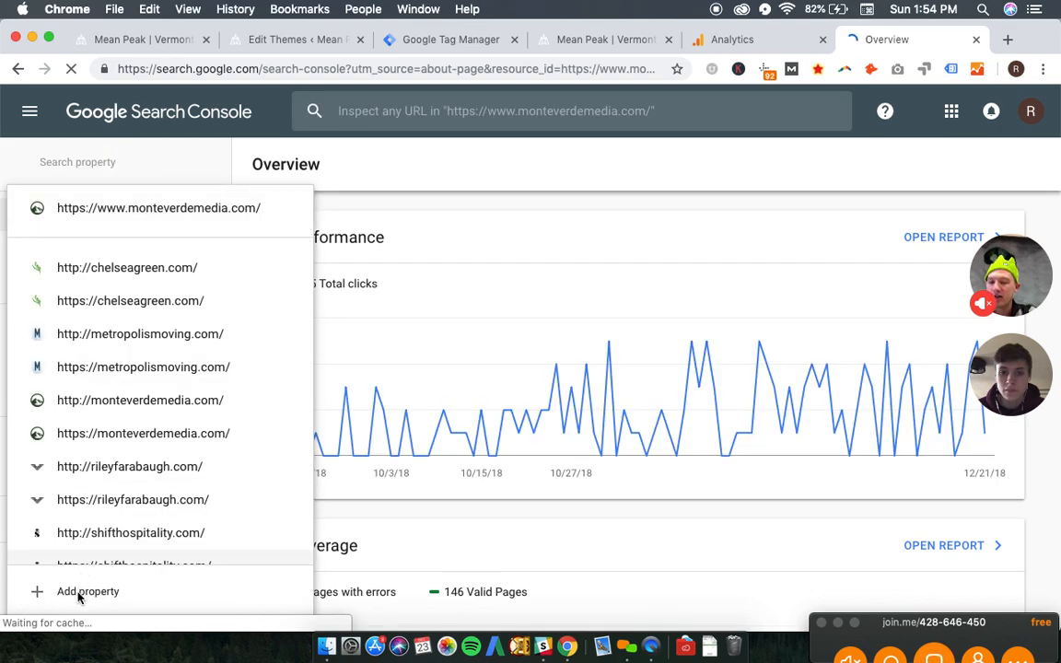
left_click(89, 591)
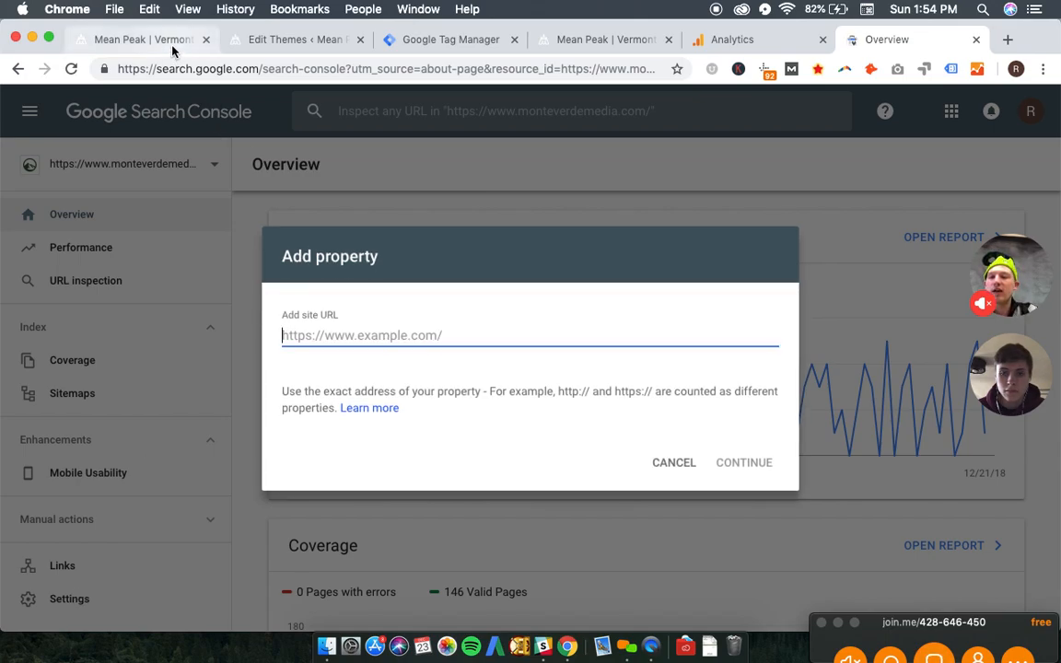
left_click(138, 38)
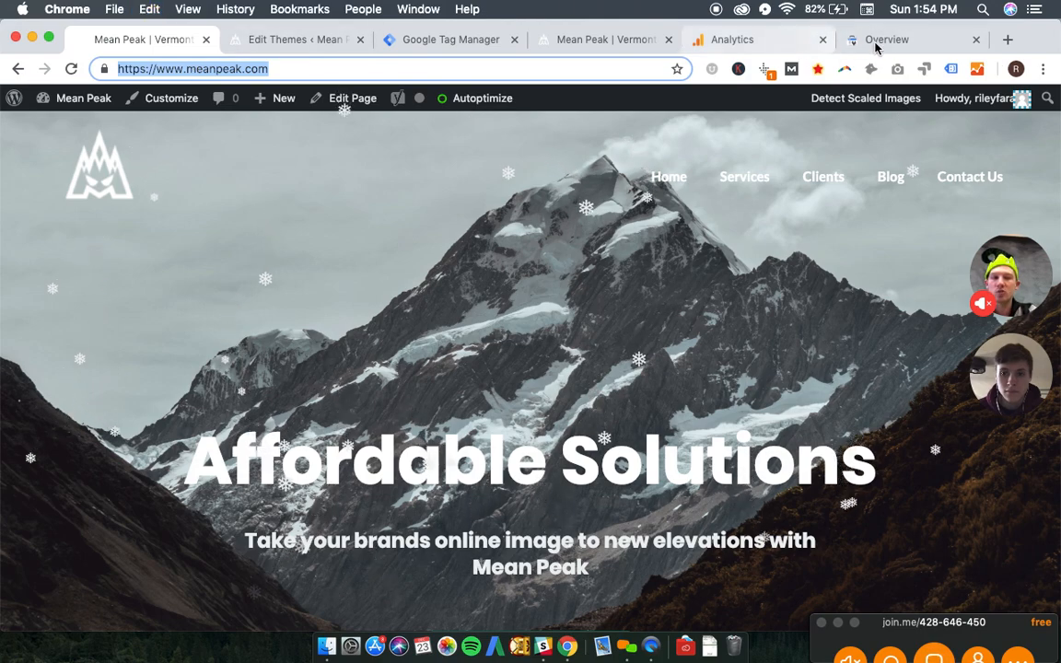
left_click(888, 41)
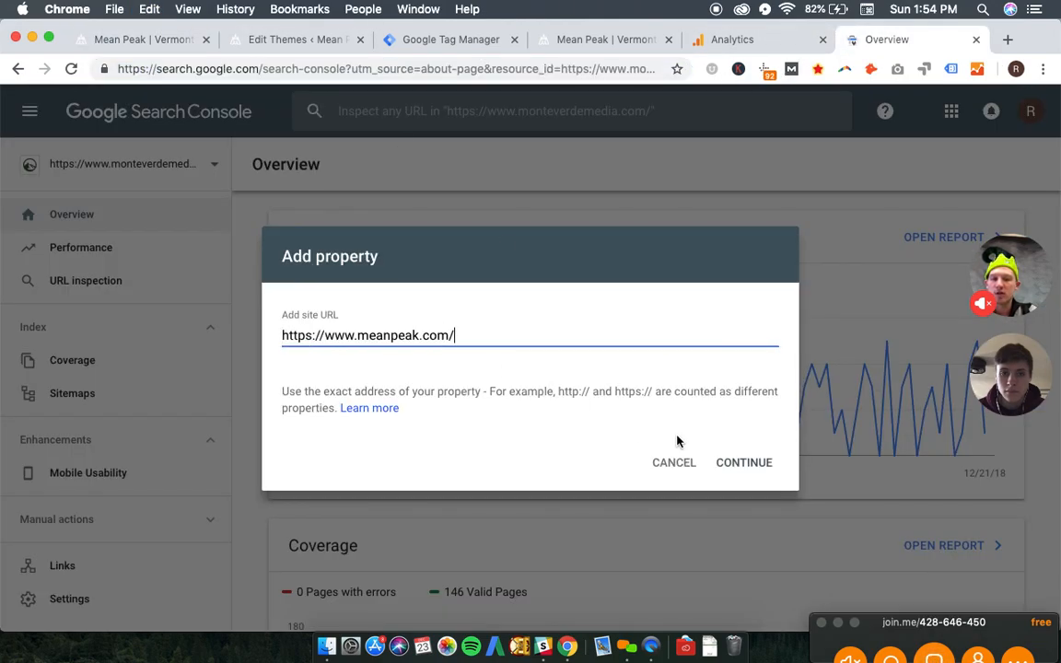
left_click(744, 462)
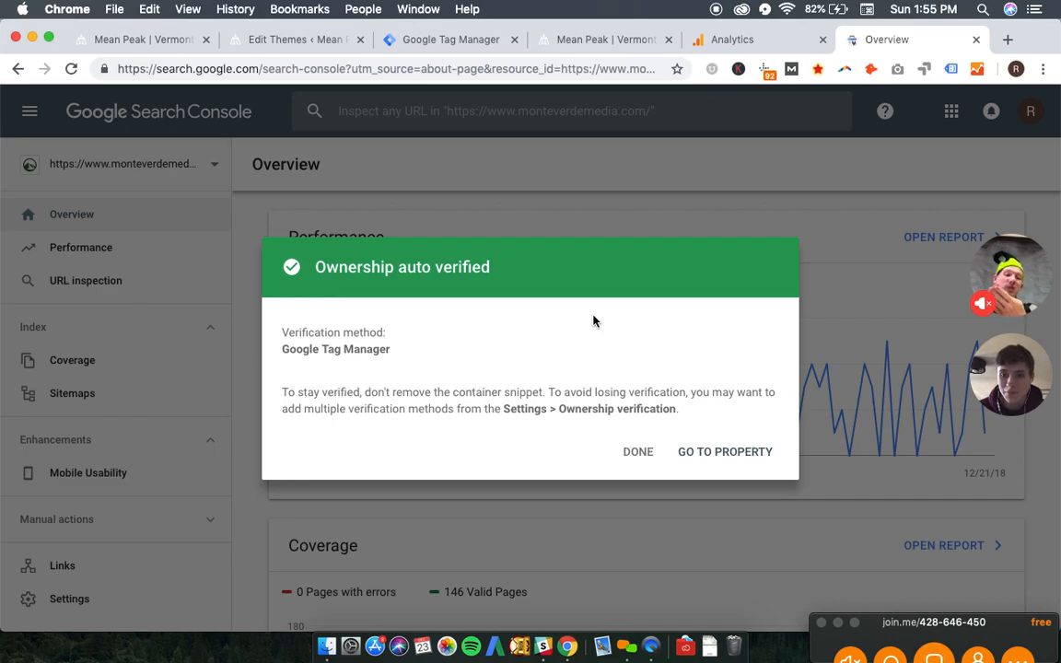
mouse_move(634, 361)
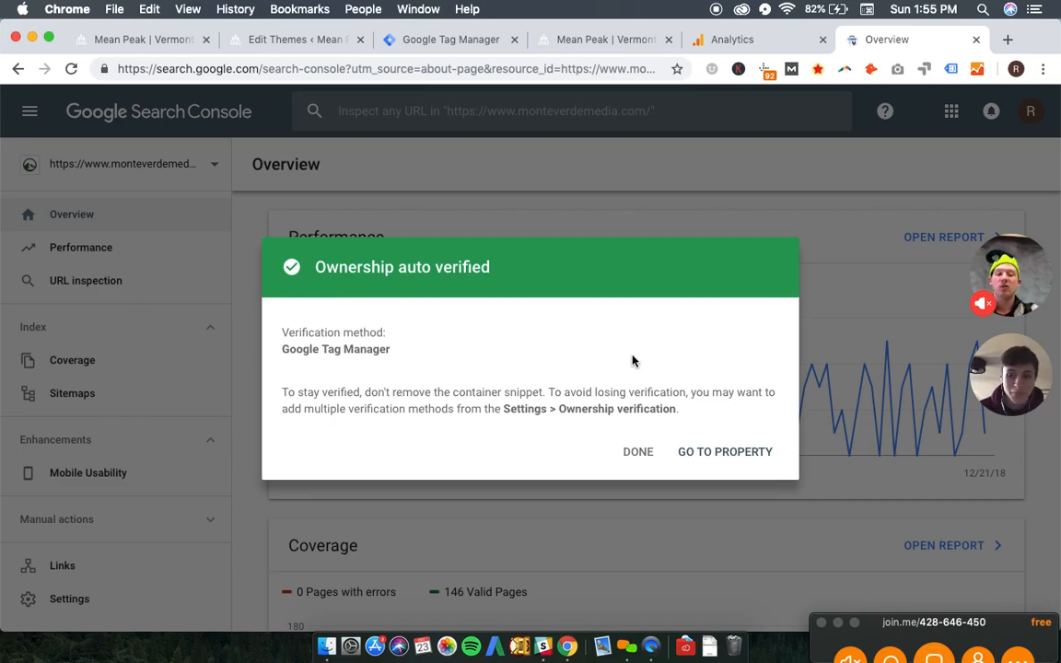
mouse_move(726, 451)
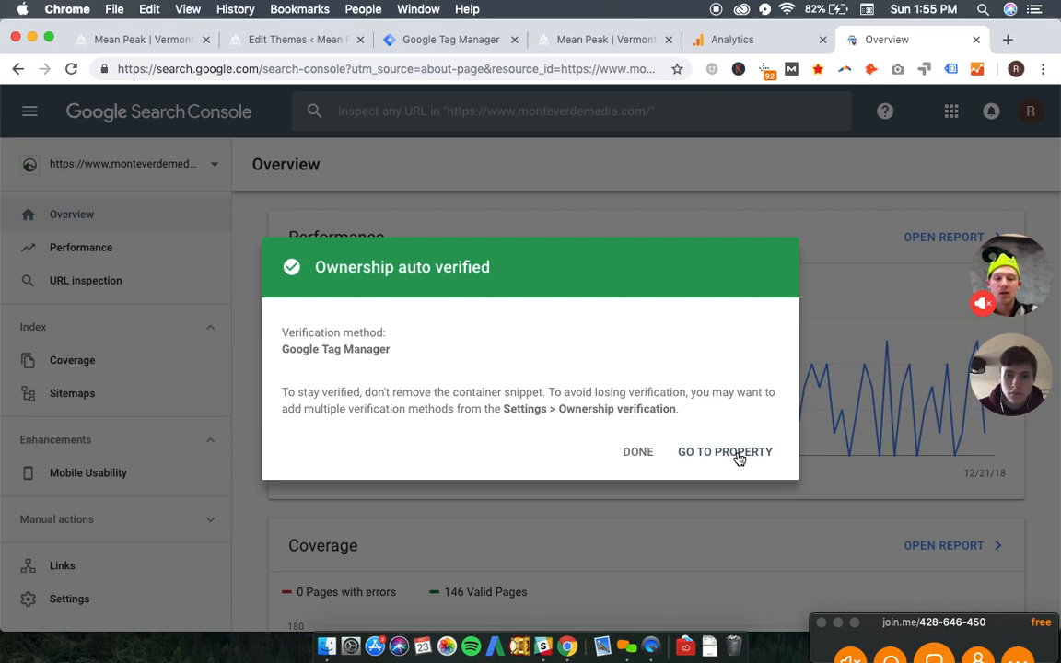
left_click(726, 451)
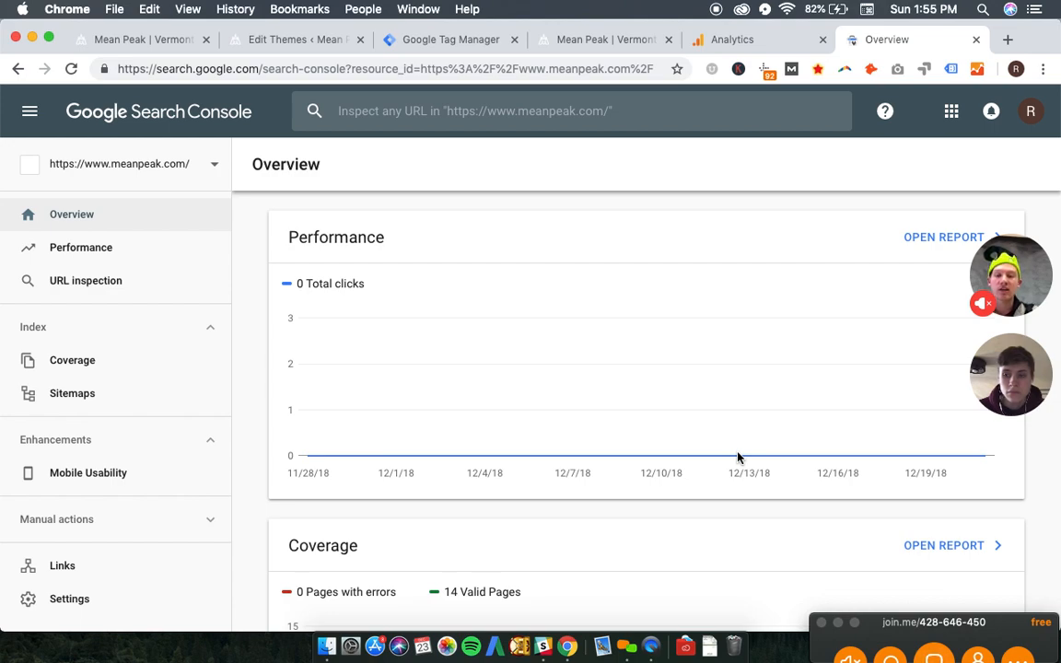
Step: Review the Overview cards and bring up the full Performance report for meanpeak.com
scroll("down", 3)
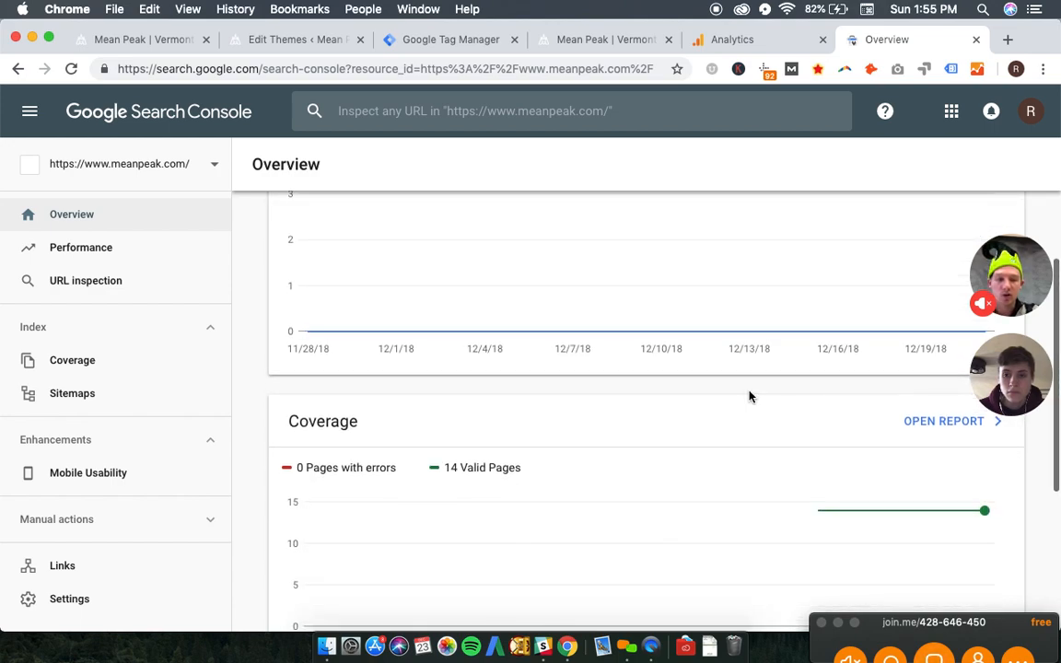
scroll("down", 3)
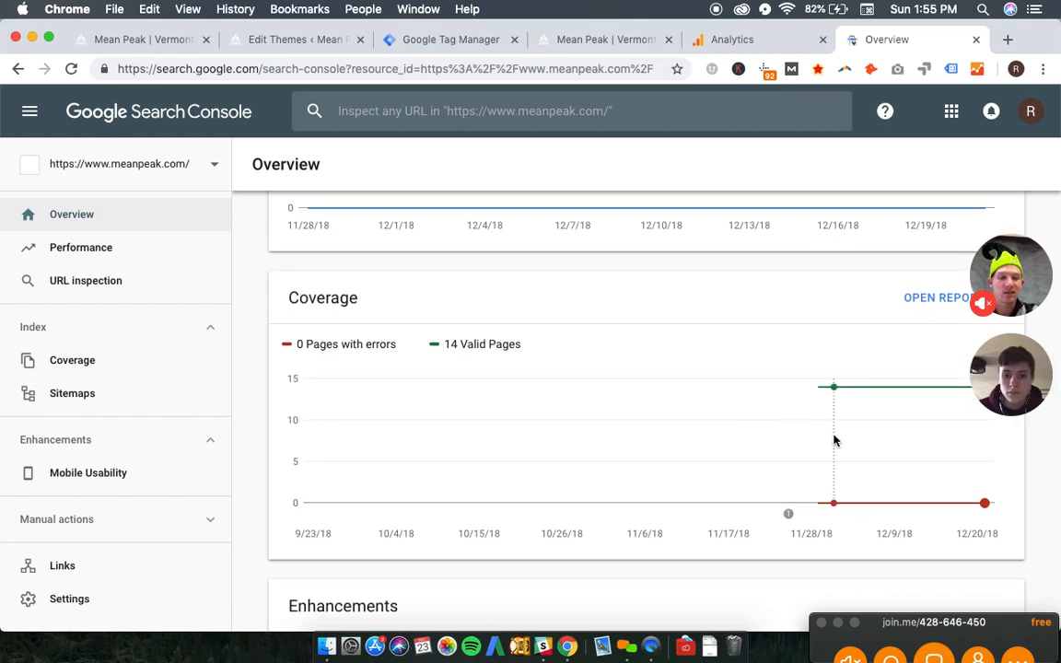
scroll("up", 3)
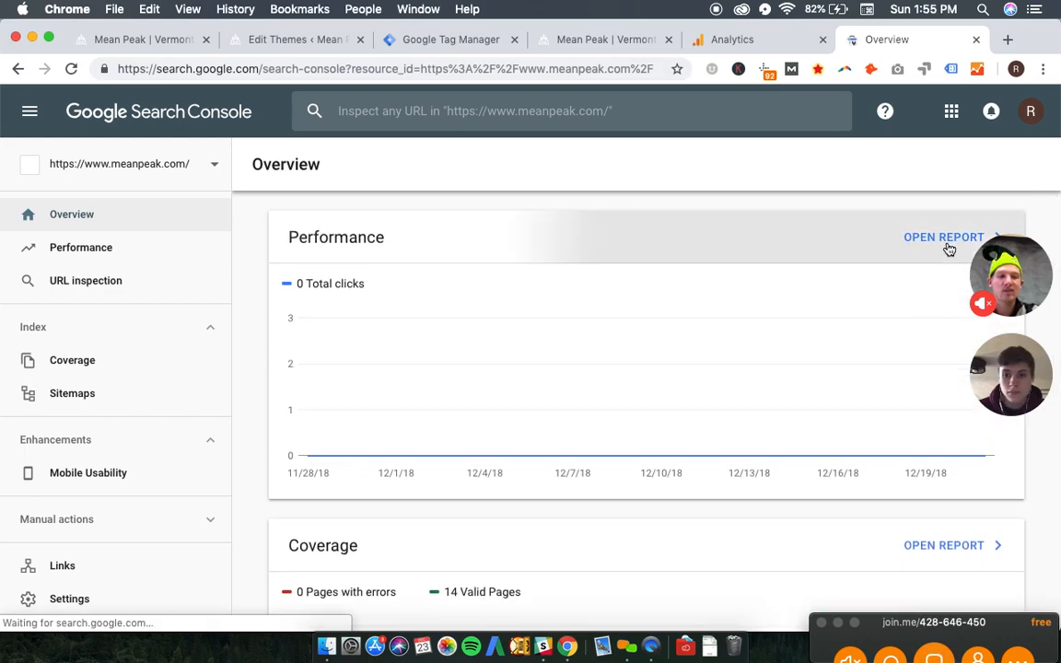
left_click(943, 235)
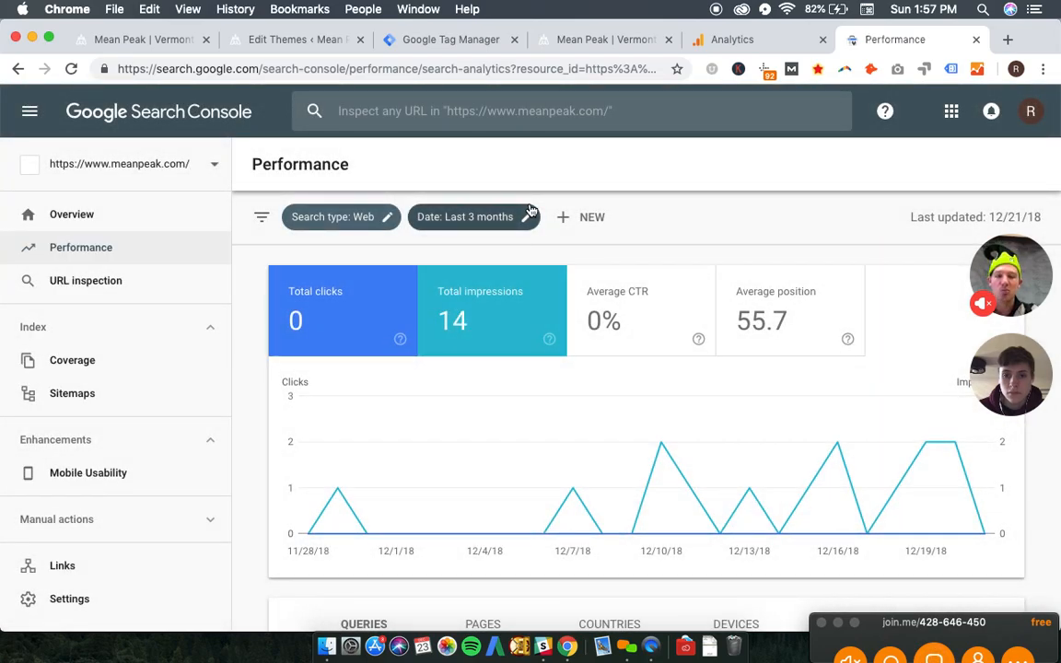
Step: Set the performance report's date range to the last 16 months and review the six listed queries
left_click(474, 217)
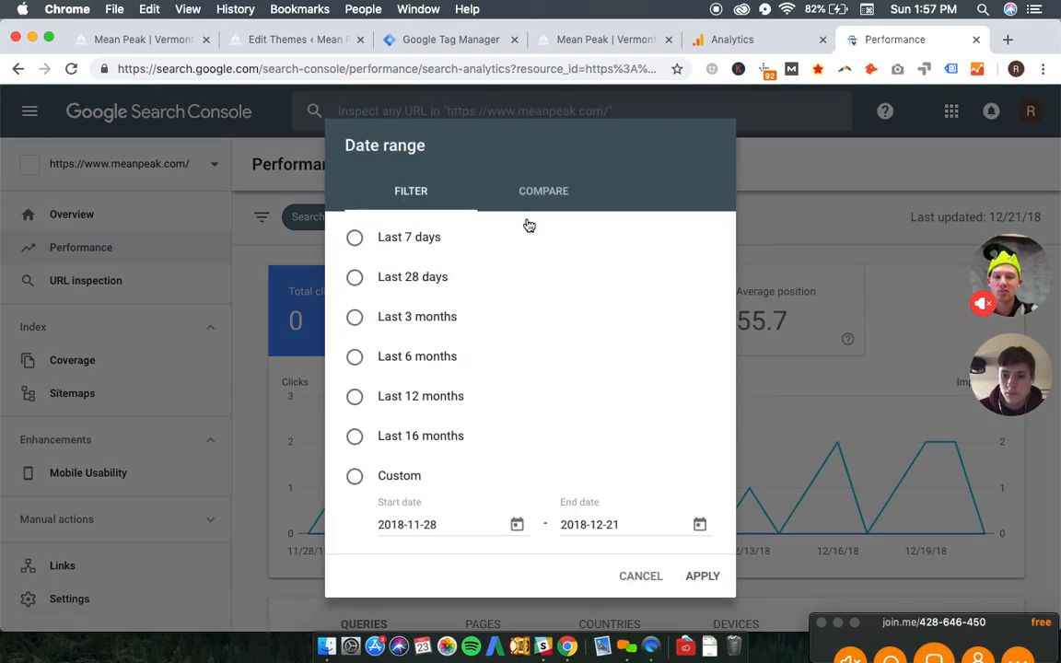
left_click(354, 434)
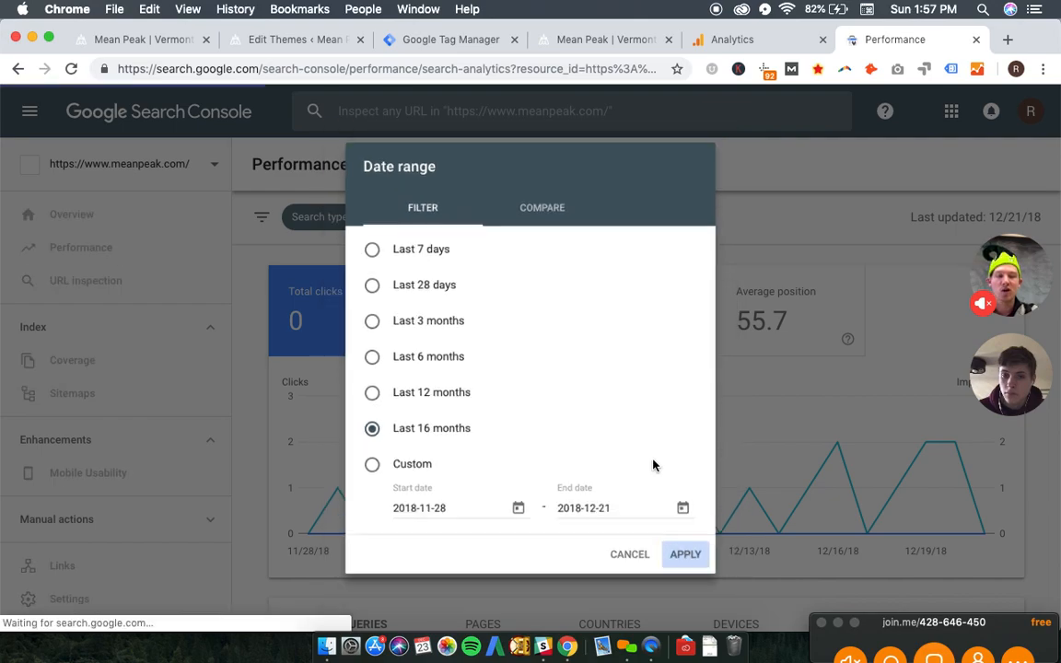
left_click(685, 552)
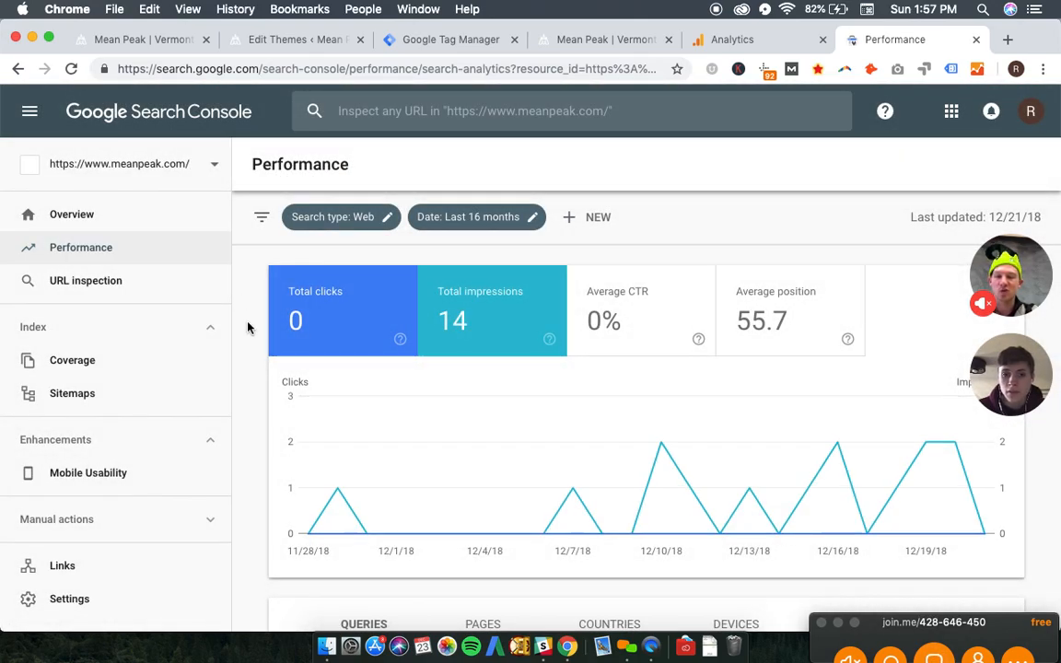
scroll("down", 3)
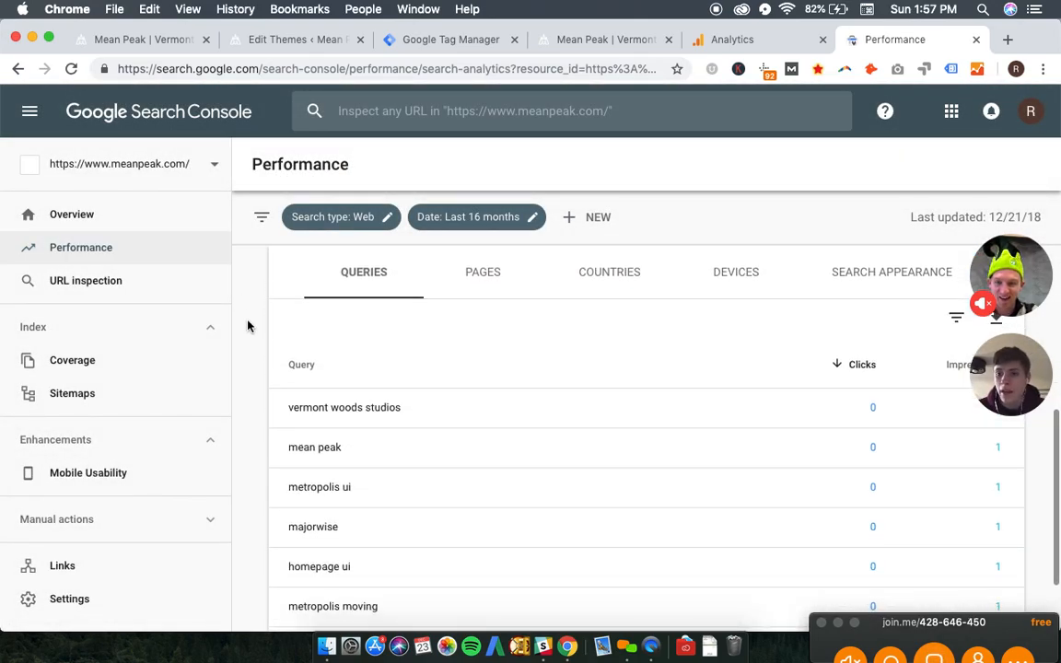
scroll("down", 3)
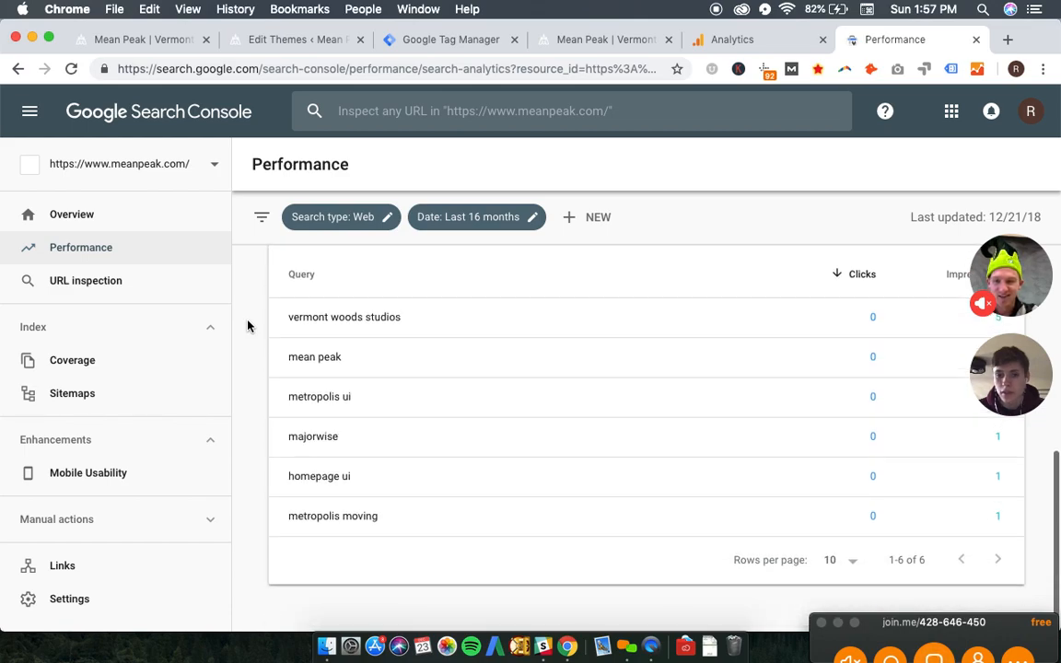
scroll("up", 3)
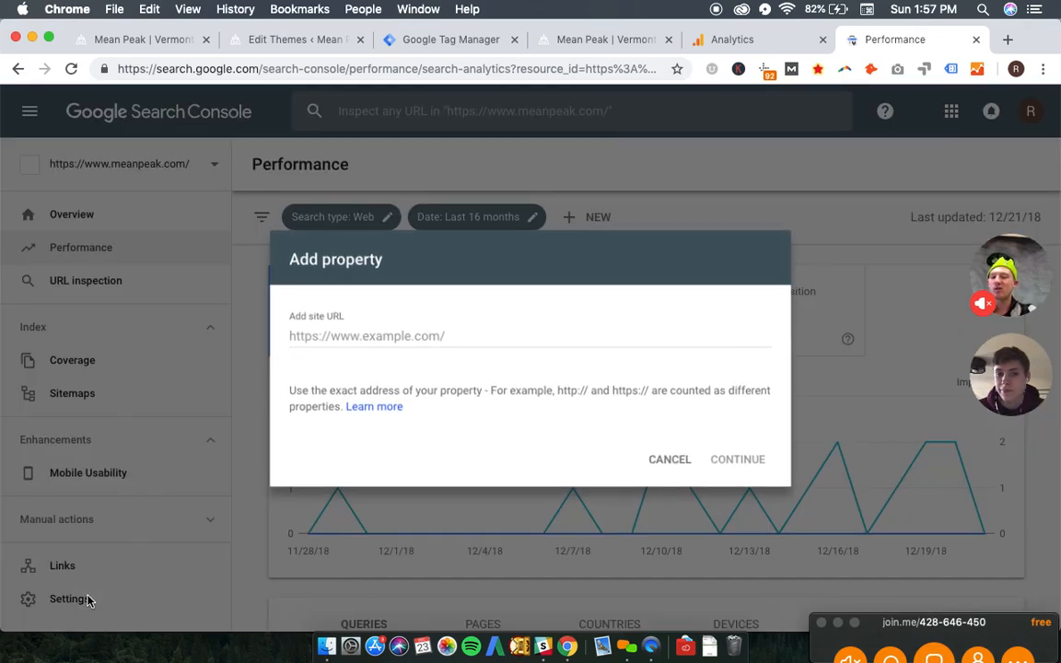
type("https:/m")
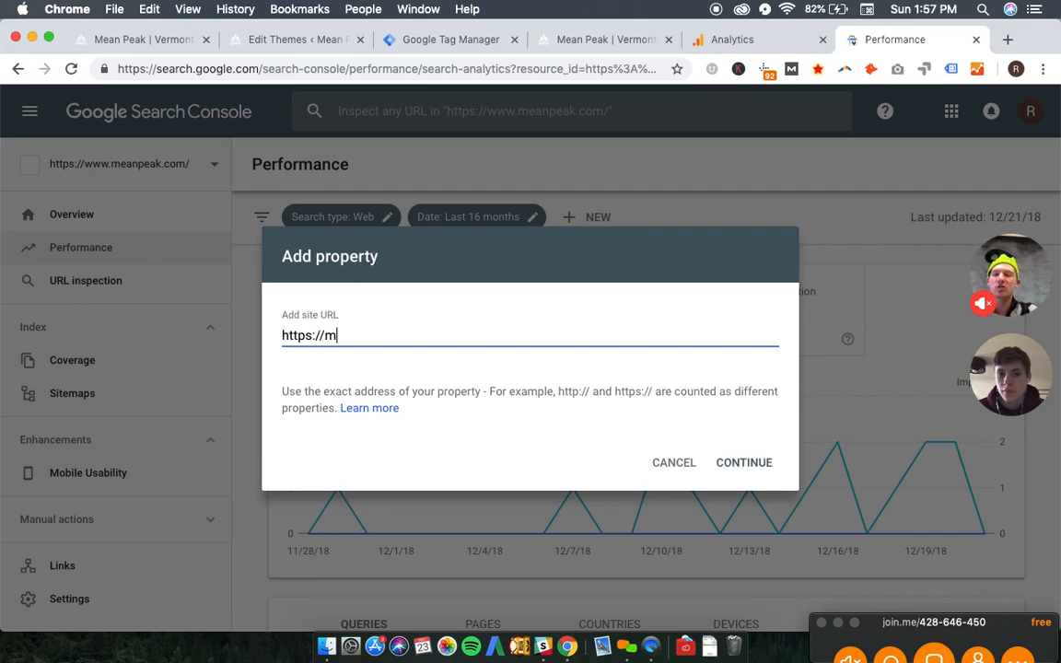
type("eanpeak.co")
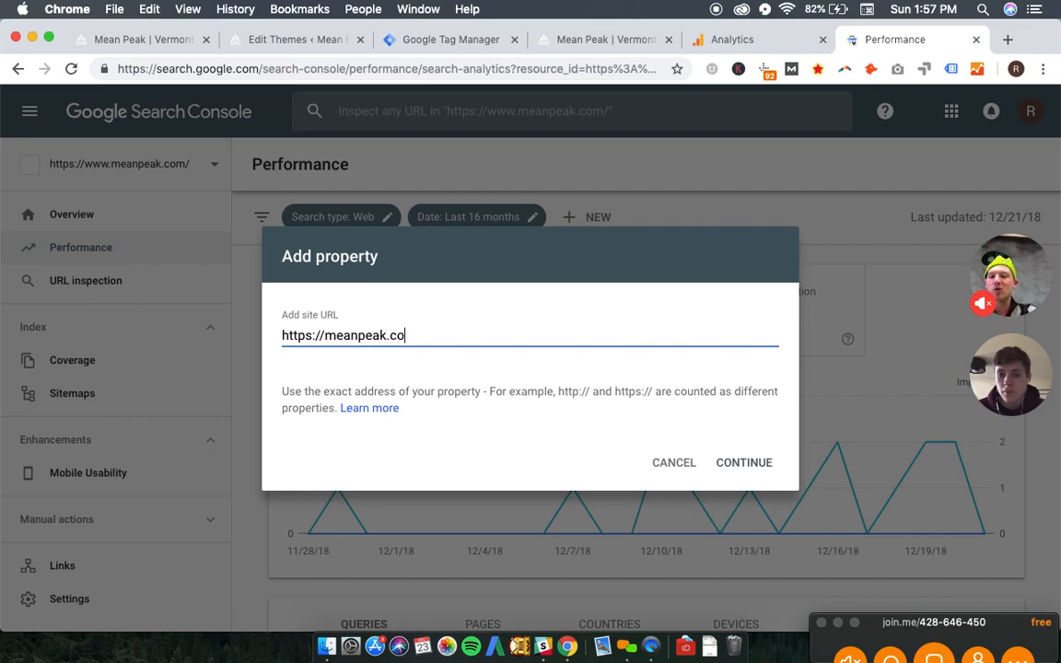
type("m")
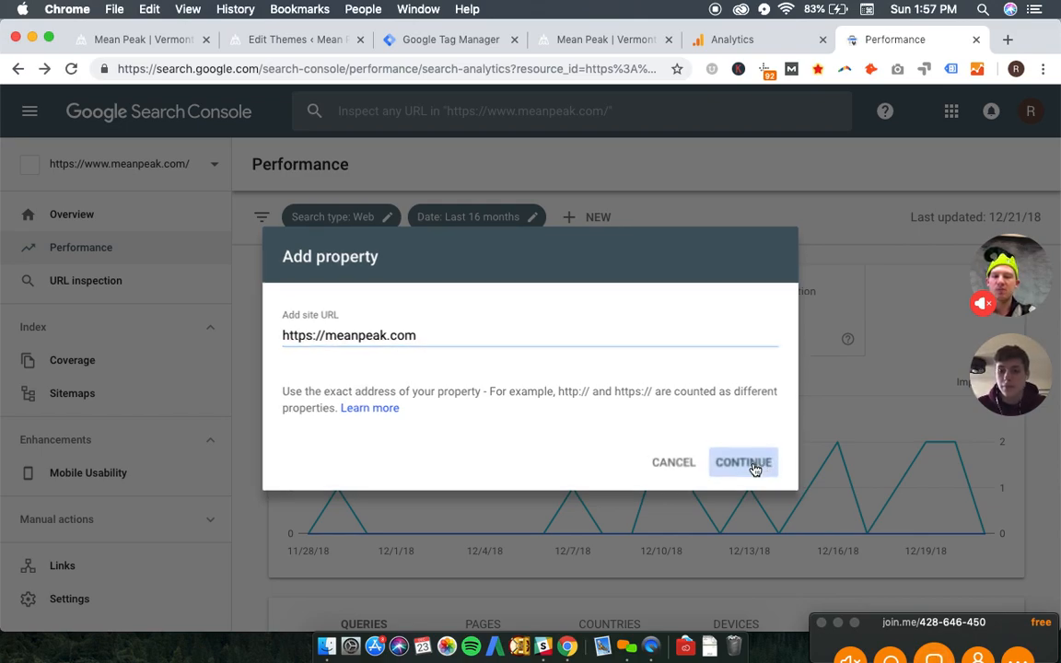
left_click(744, 460)
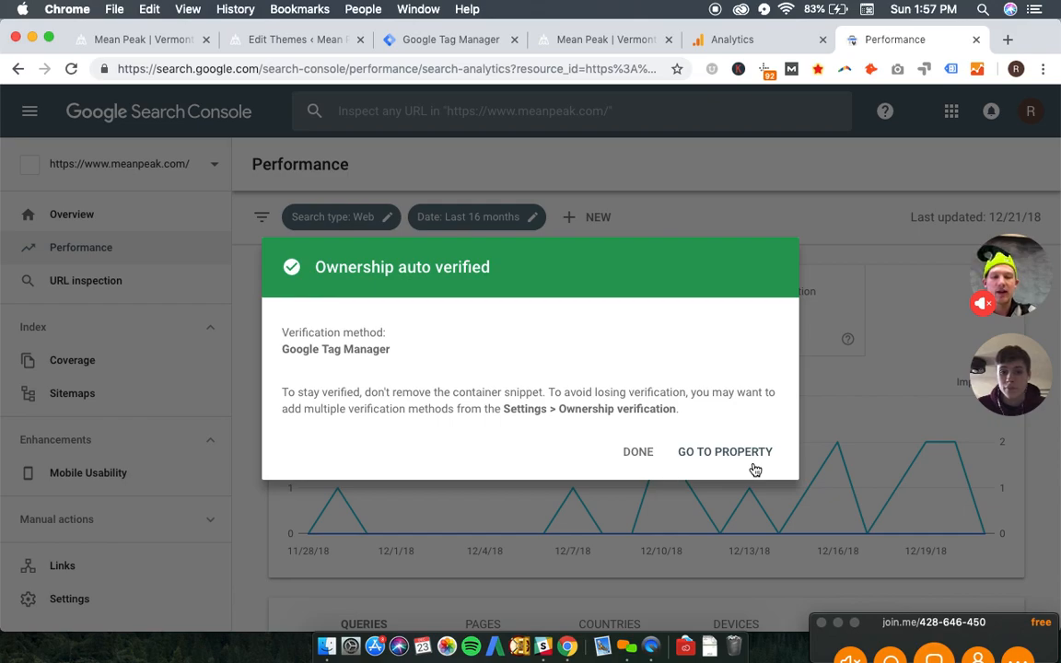
left_click(726, 451)
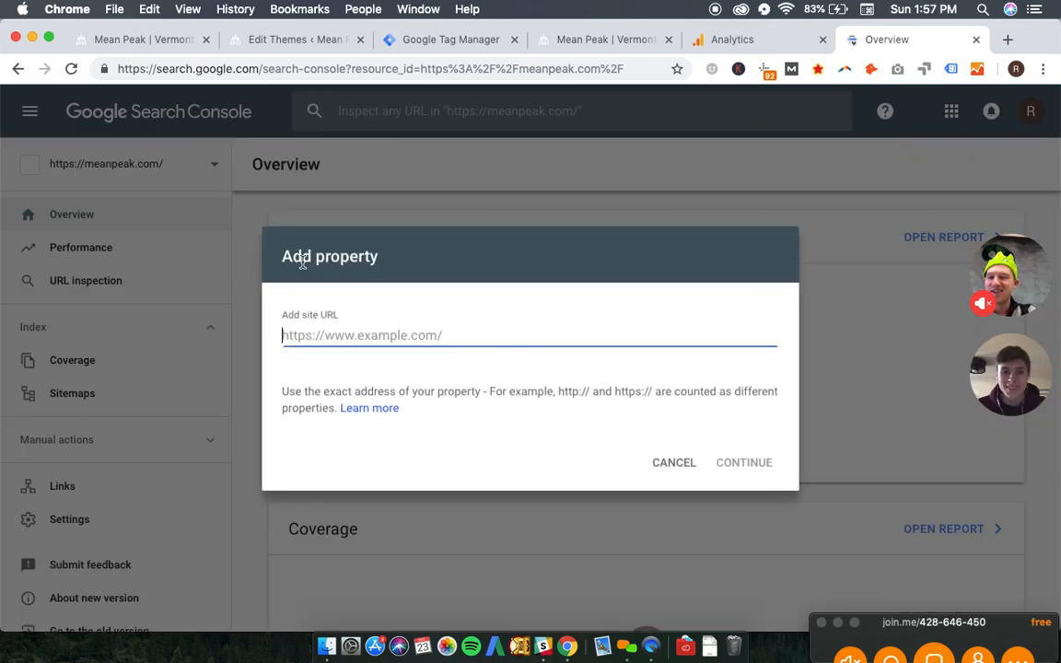
type("http")
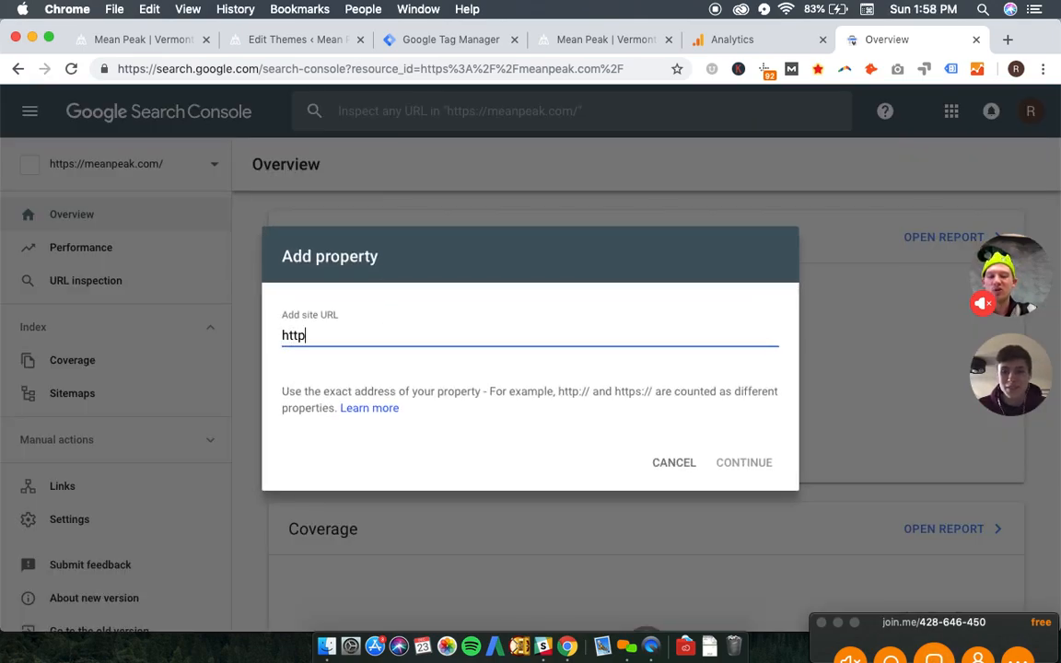
type("://")
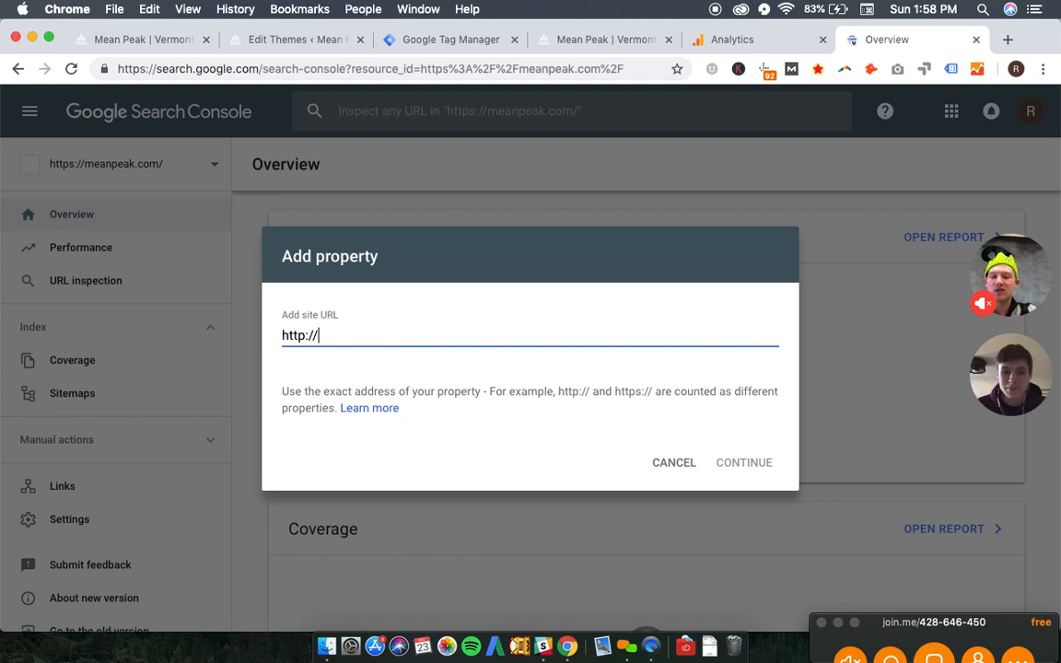
type("www")
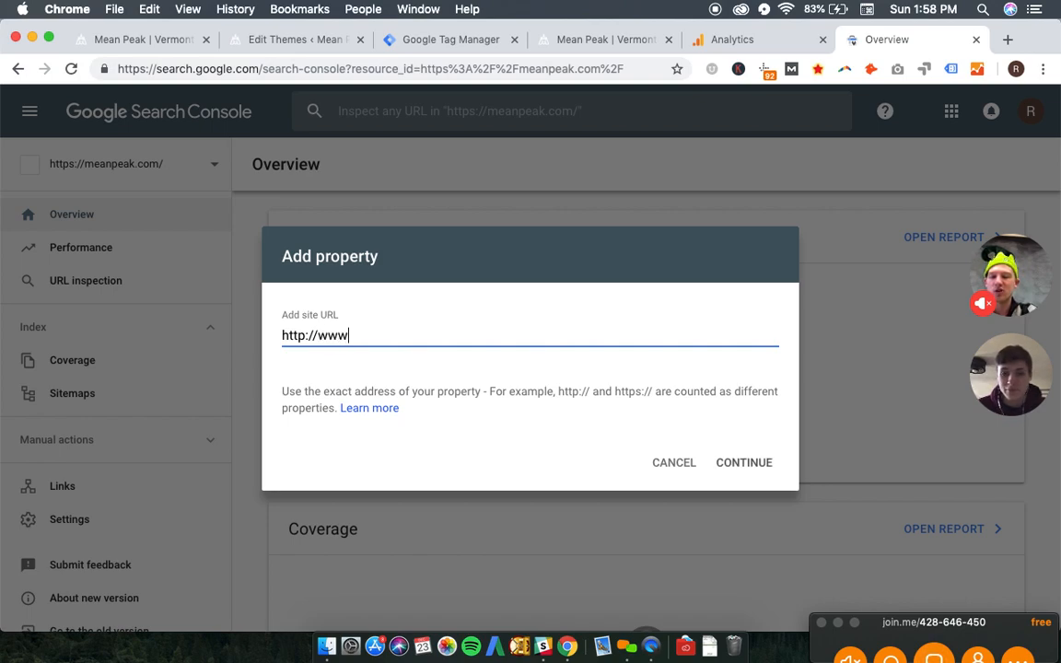
type(".meanpeak.com")
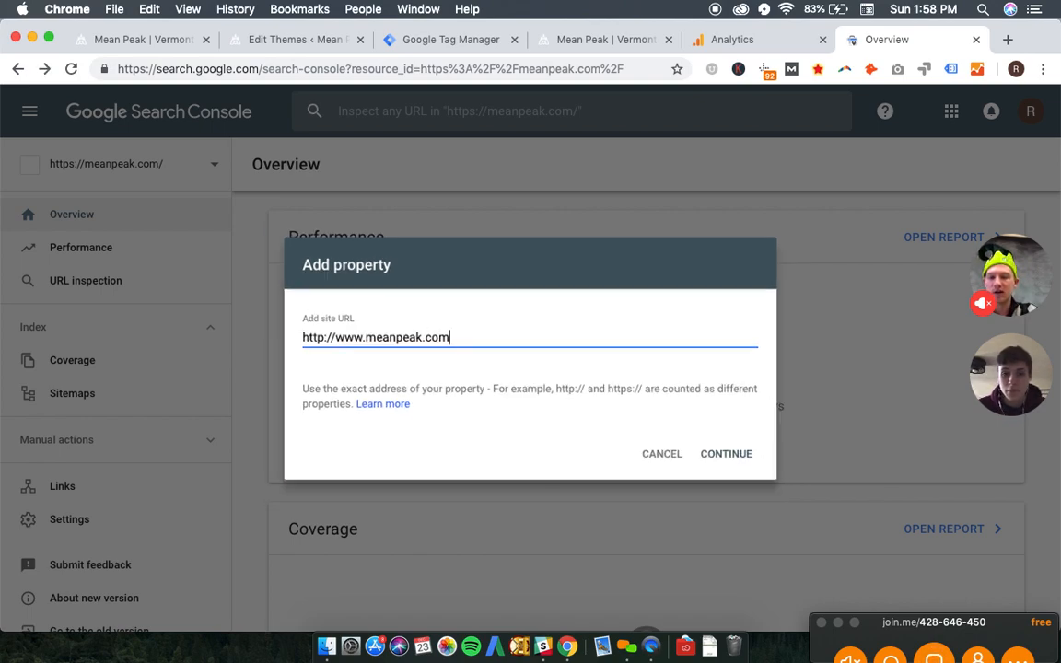
left_click(726, 453)
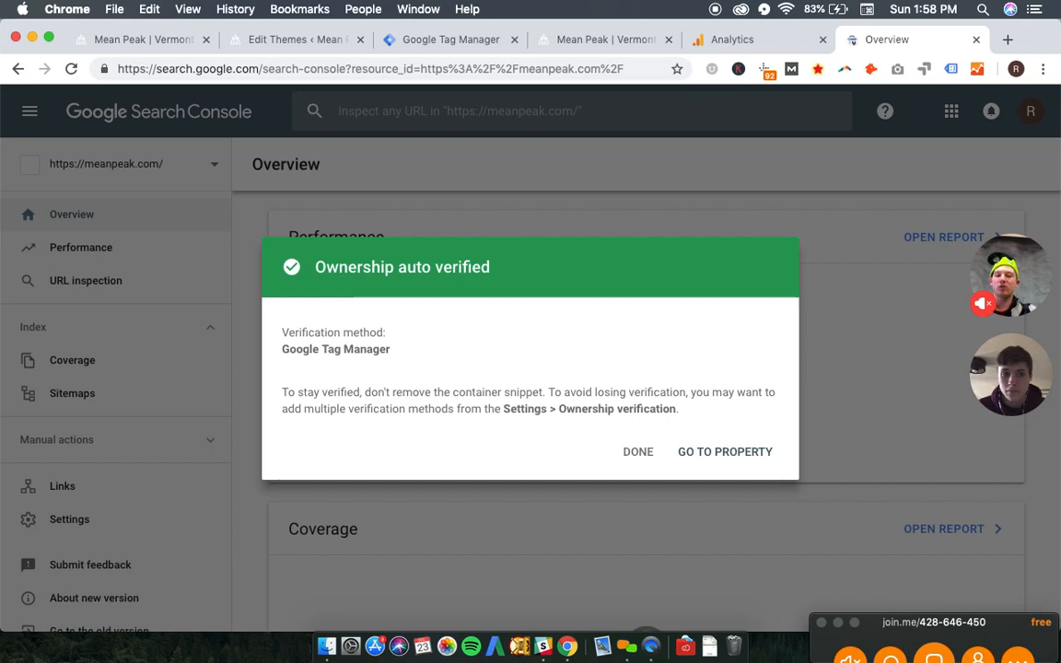
left_click(637, 451)
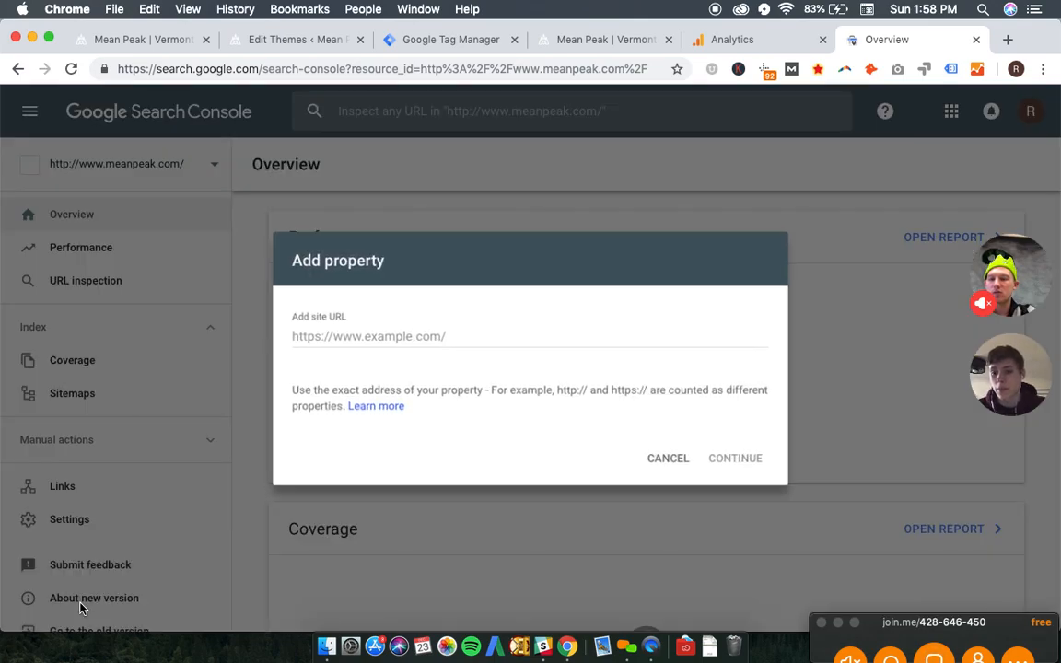
type("http")
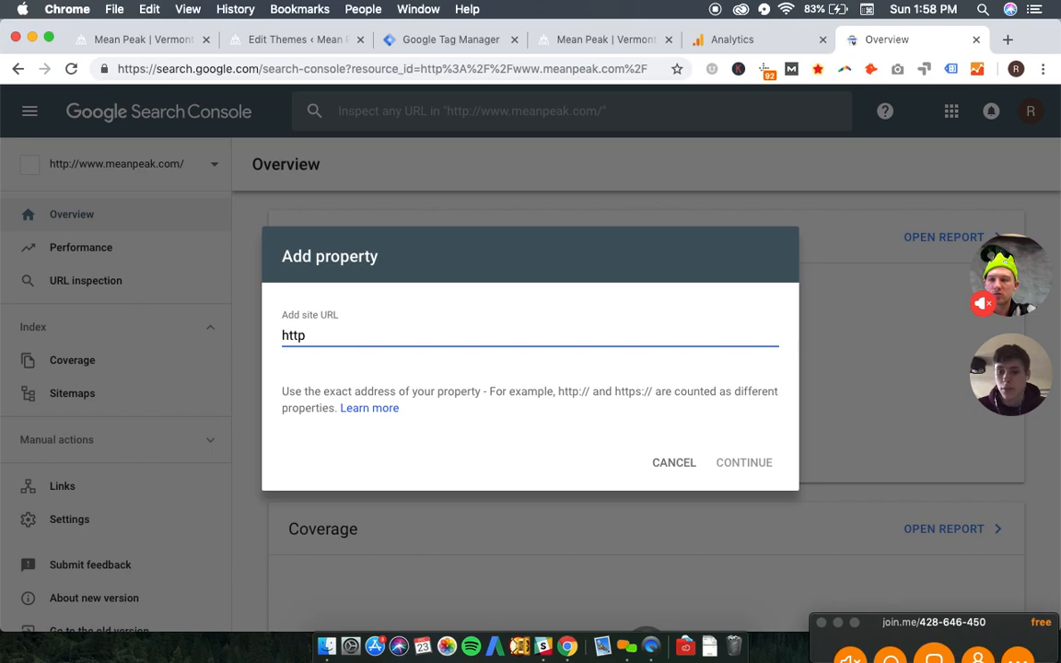
type("://meanp")
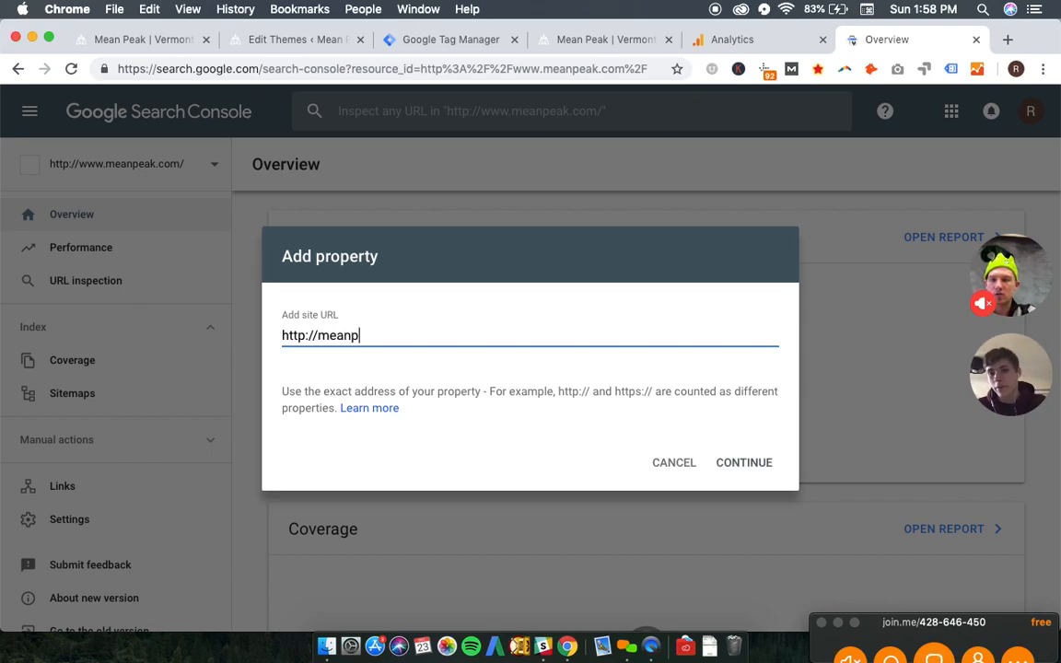
left_click(744, 462)
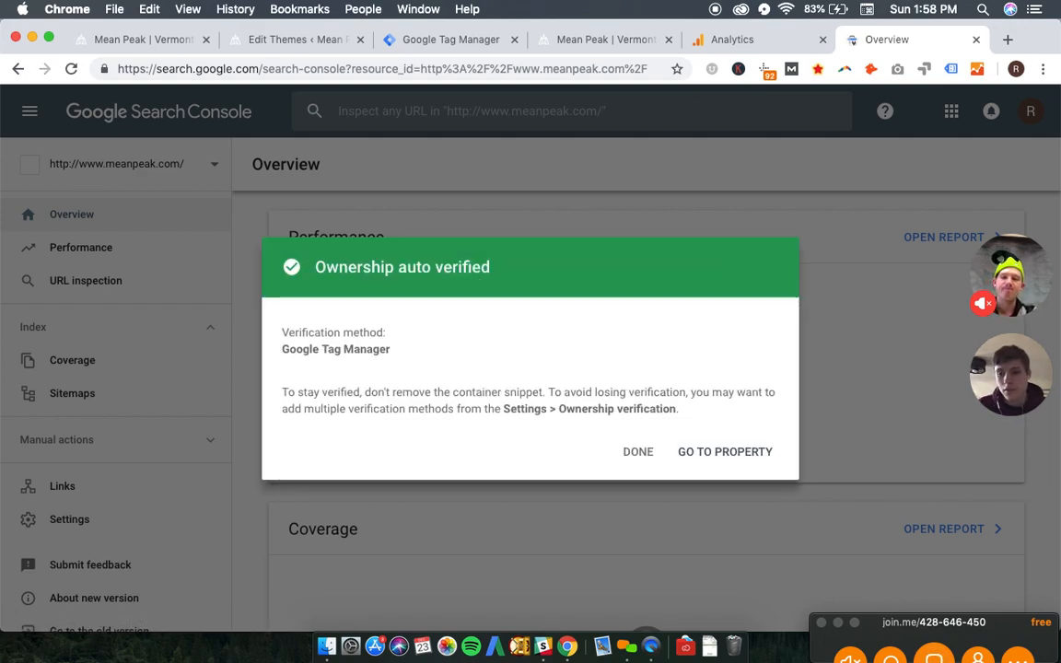
mouse_move(769, 439)
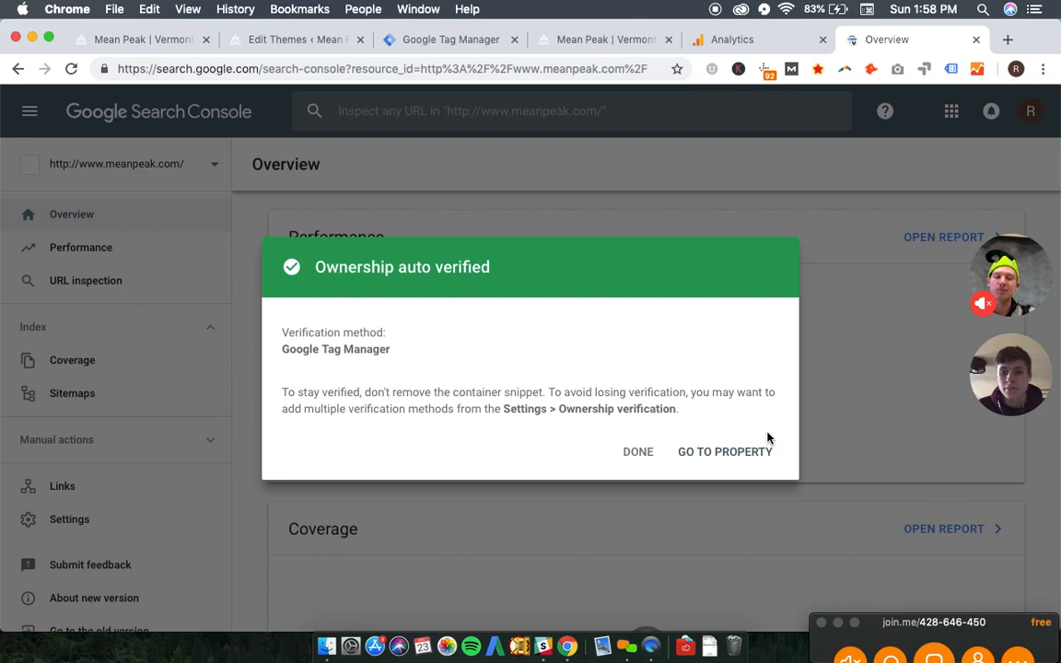
mouse_move(729, 457)
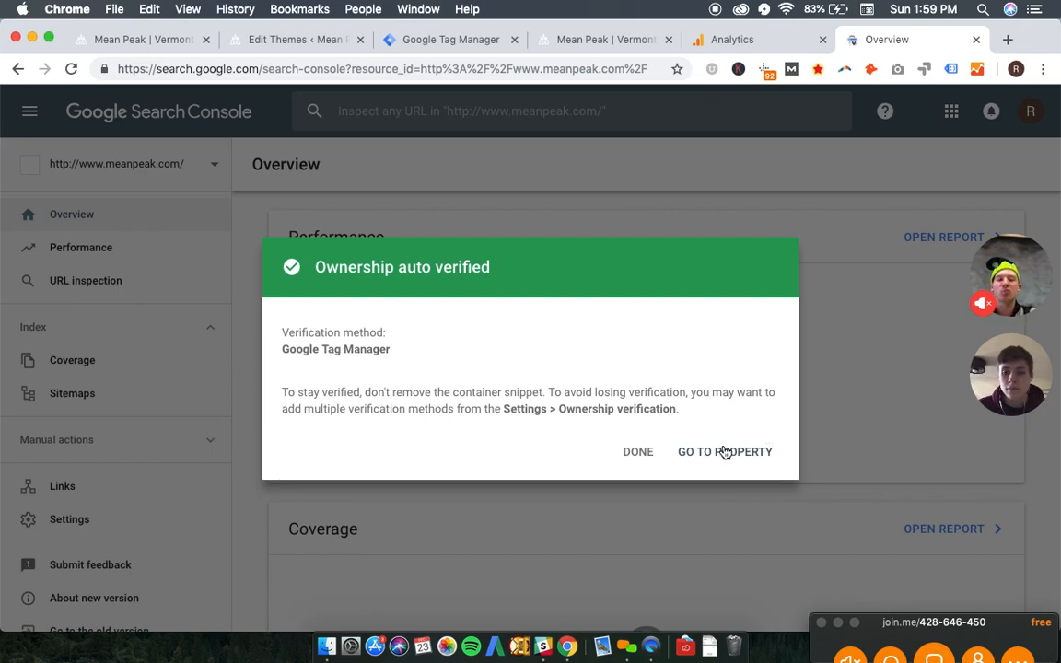
left_click(725, 452)
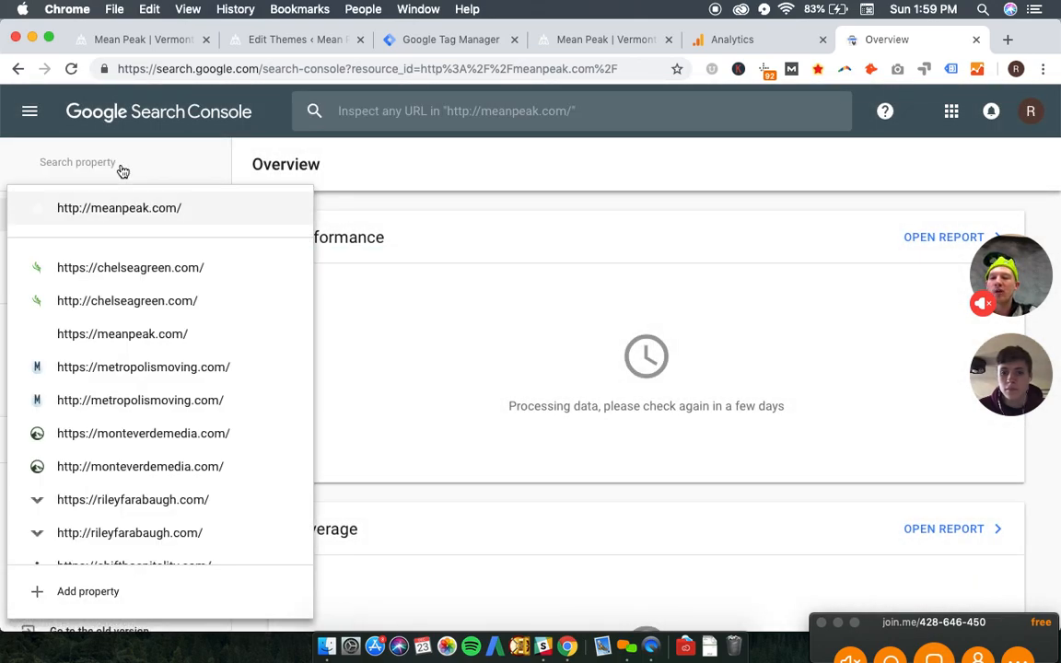
mouse_move(156, 188)
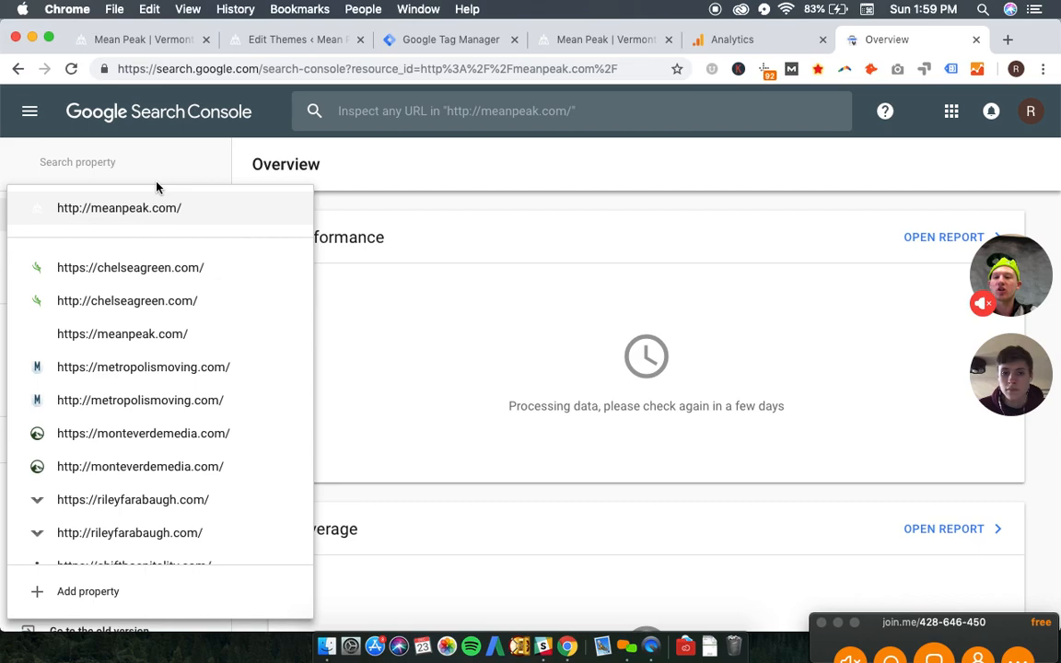
type("meanpeak")
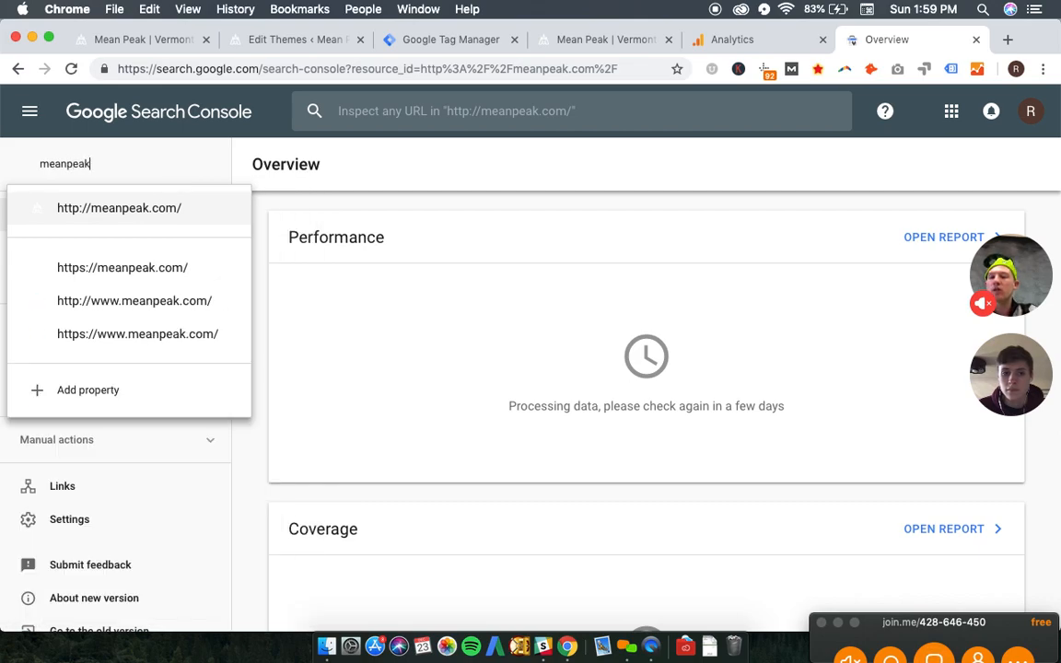
left_click(136, 333)
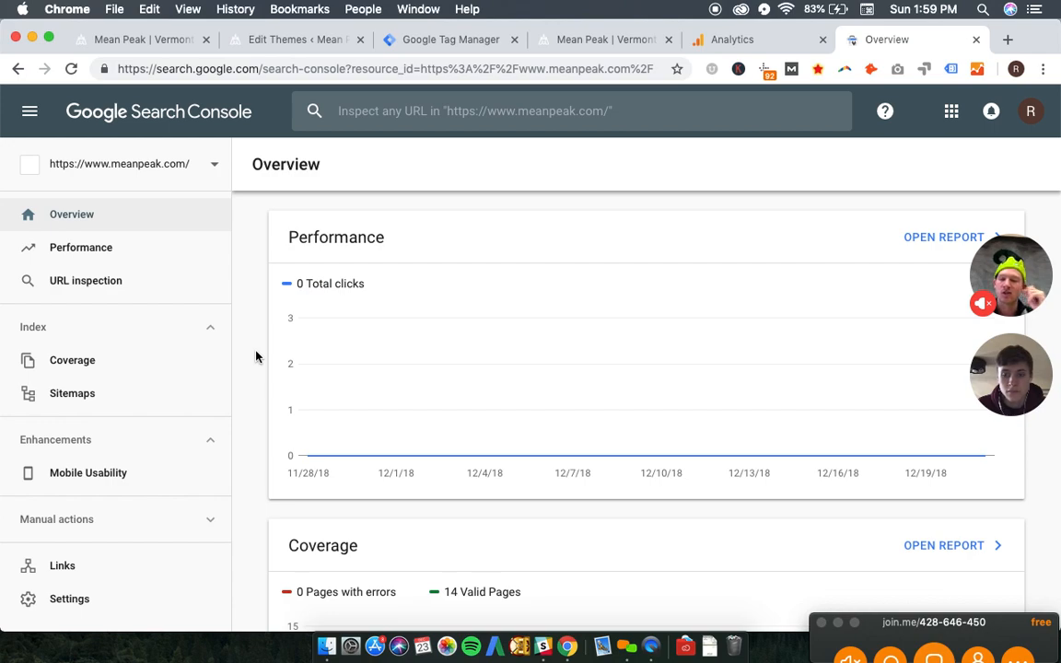
mouse_move(262, 499)
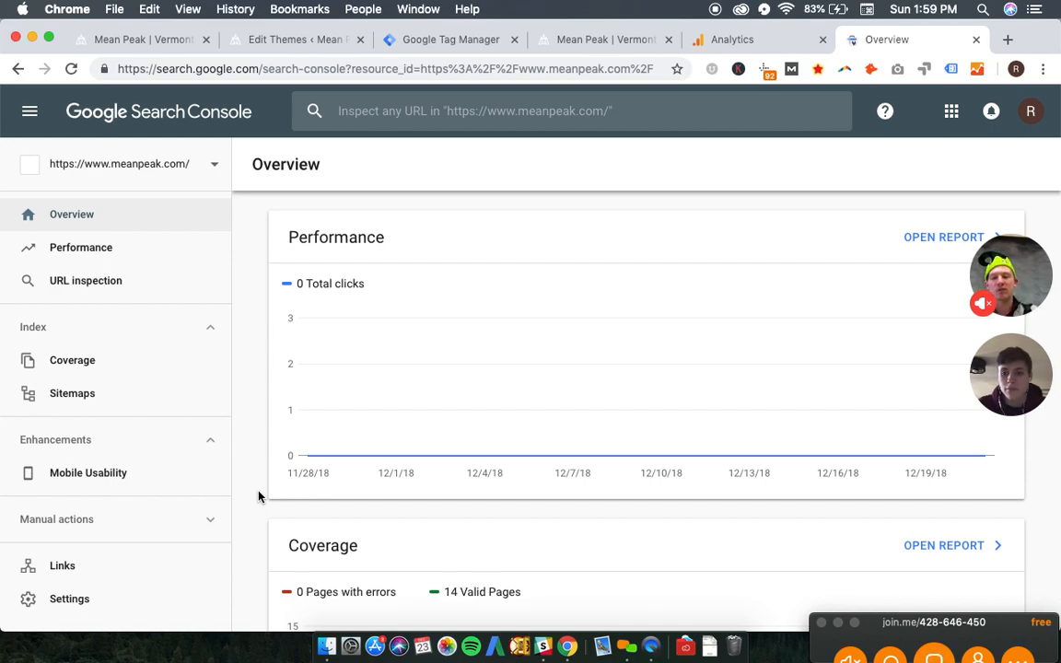
scroll("down", 3)
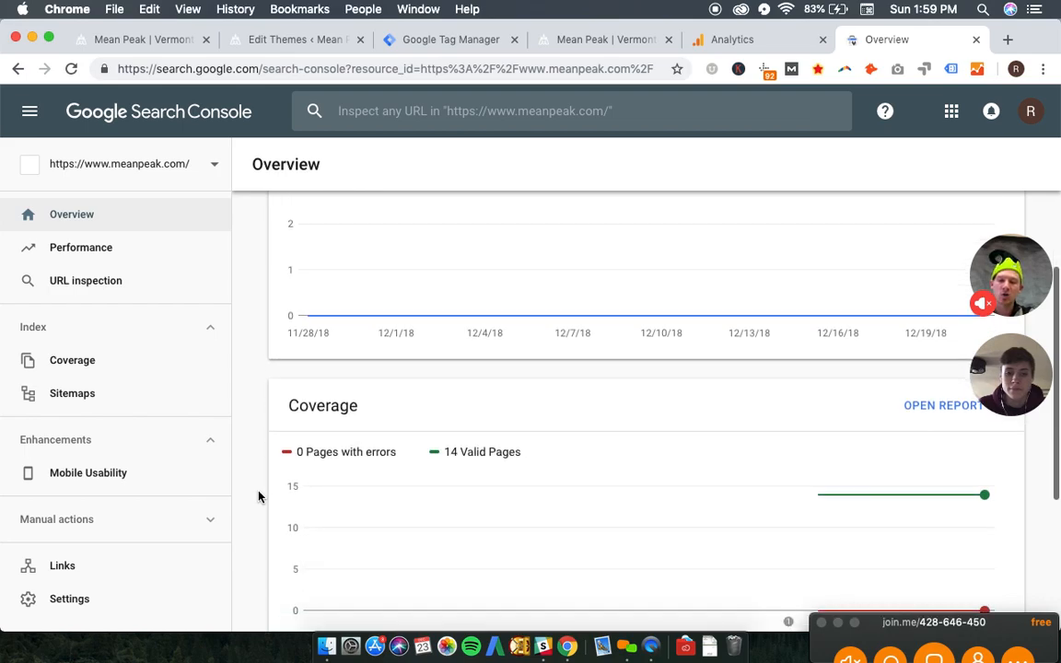
scroll("down", 3)
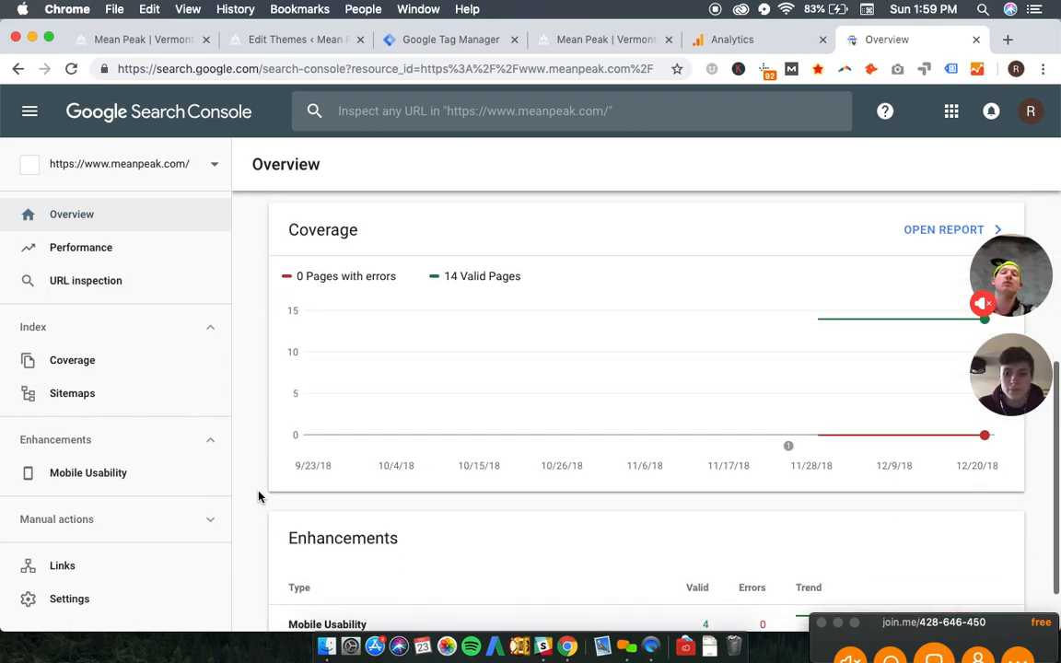
scroll("down", 3)
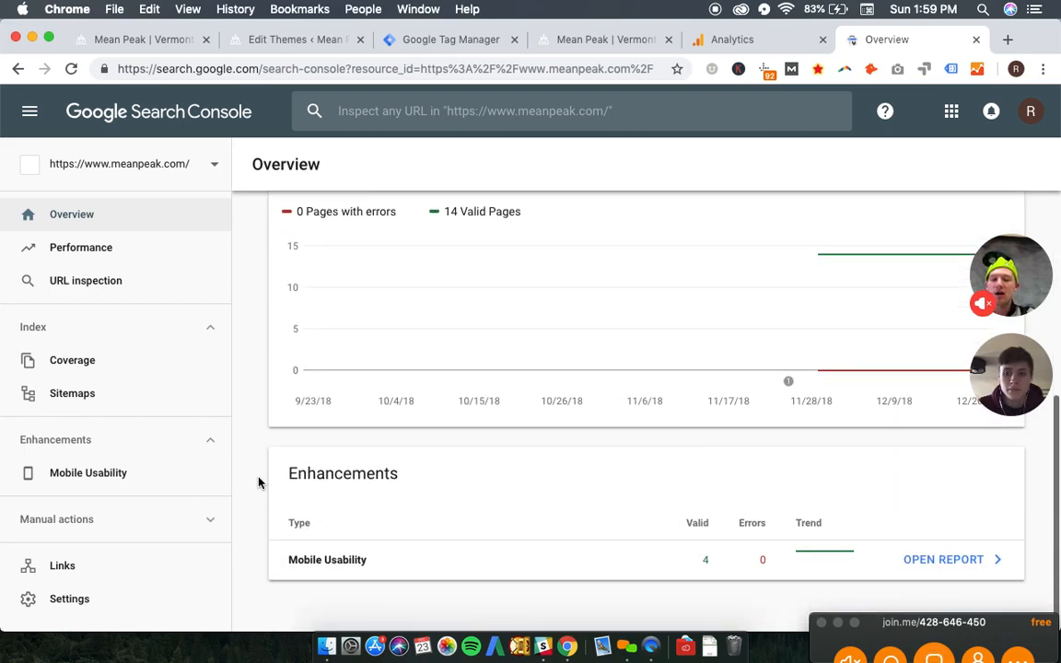
scroll("up", 3)
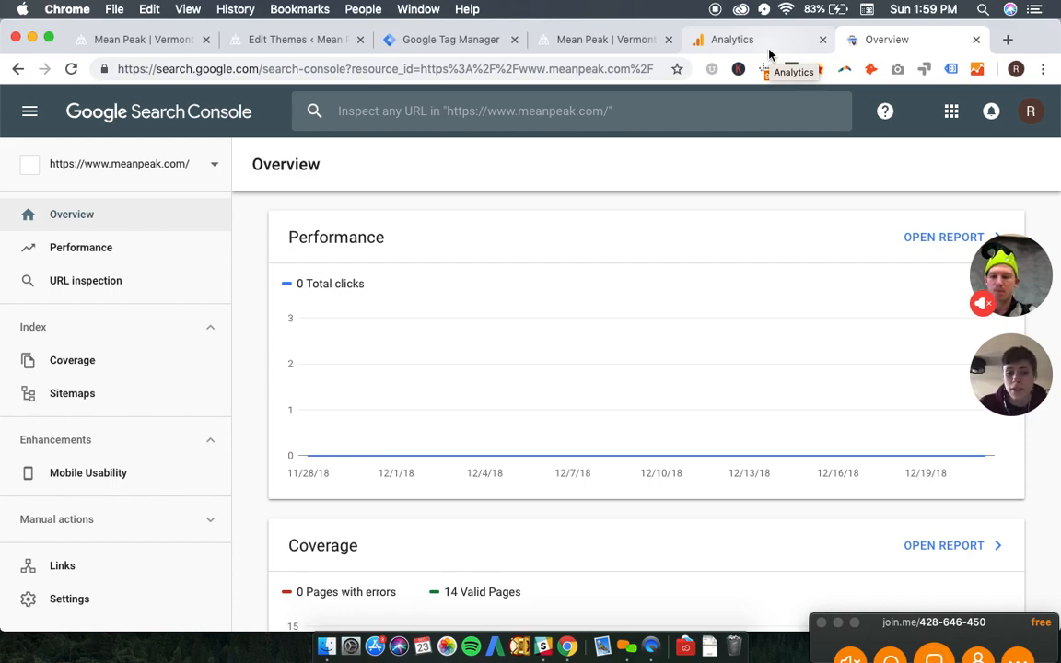
mouse_move(144, 258)
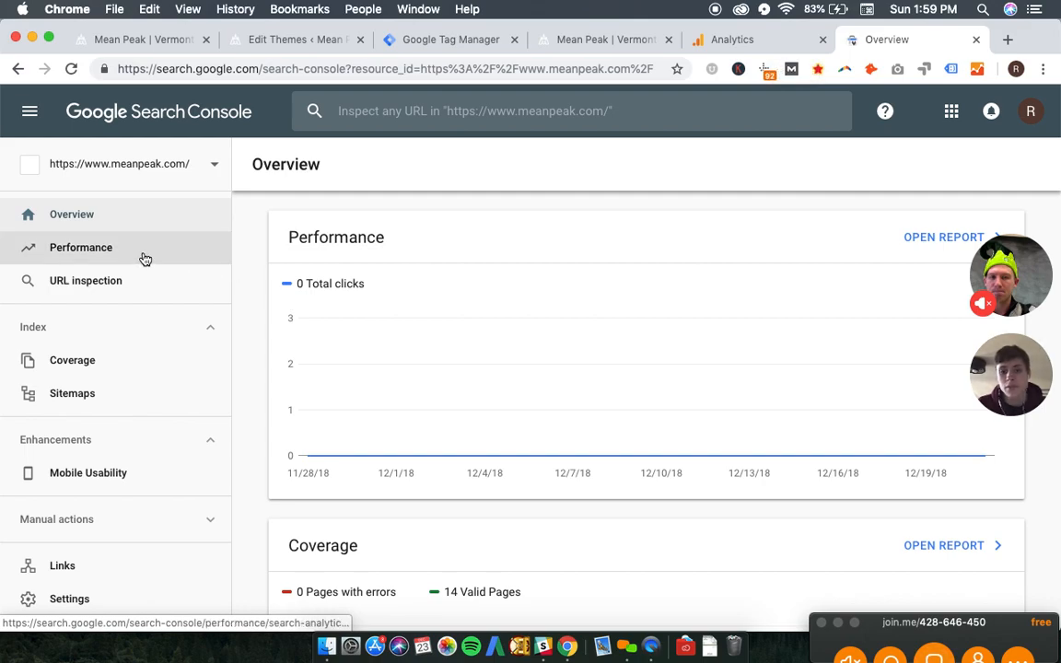
mouse_move(777, 238)
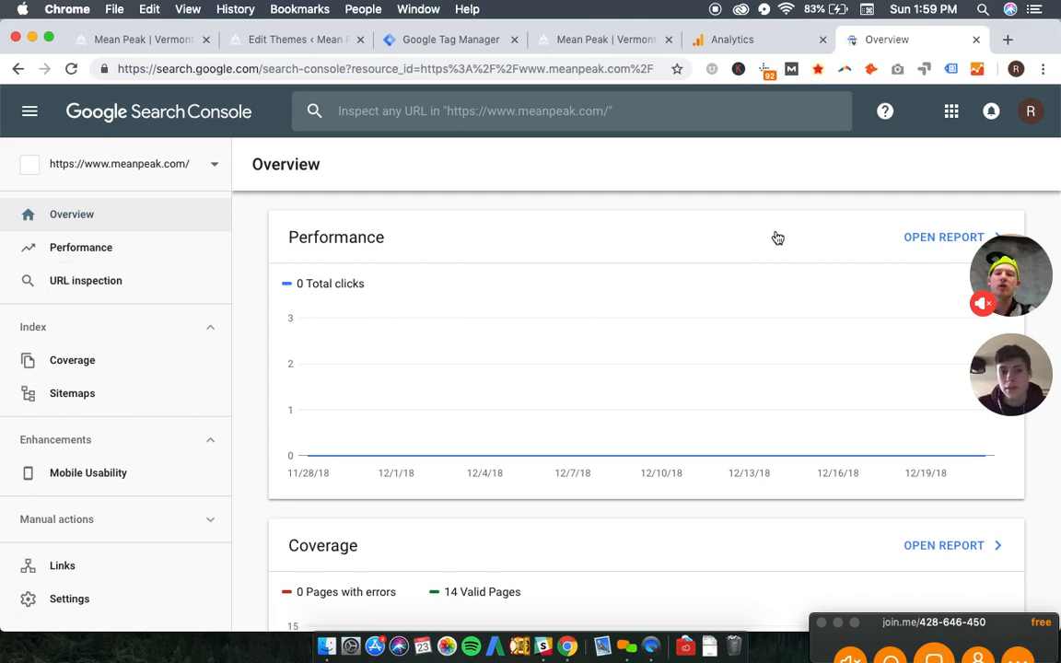
left_click(943, 236)
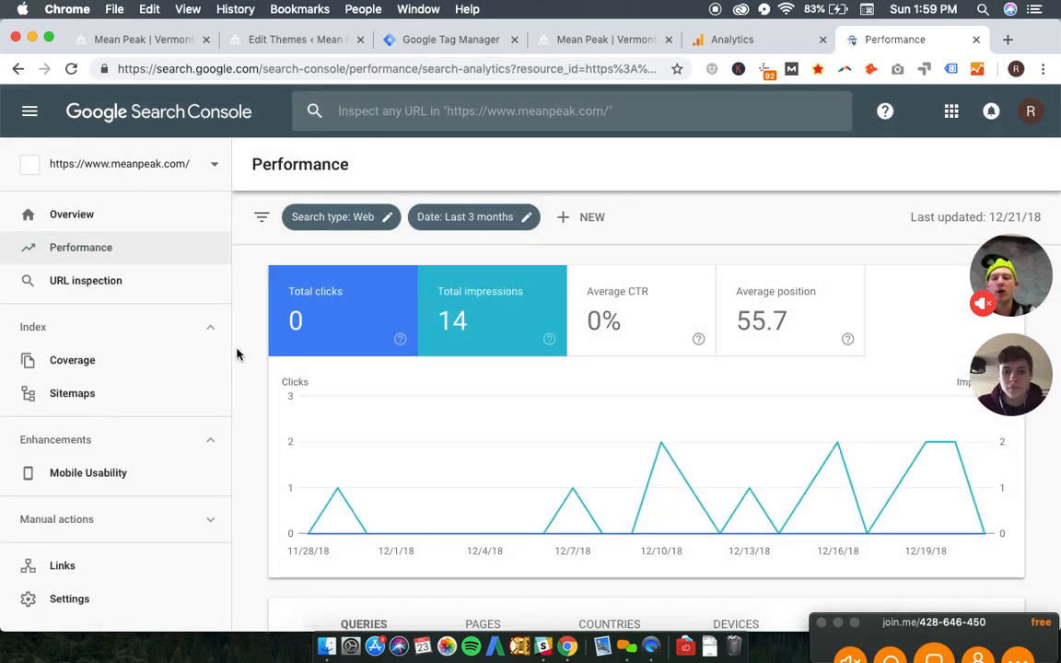
mouse_move(258, 357)
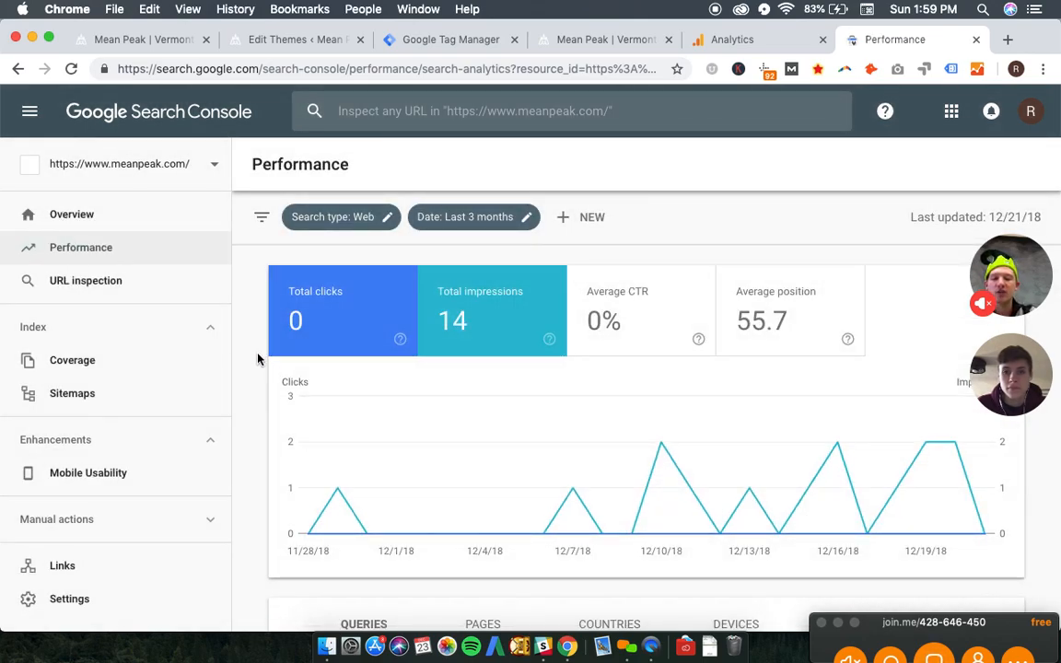
scroll("down", 3)
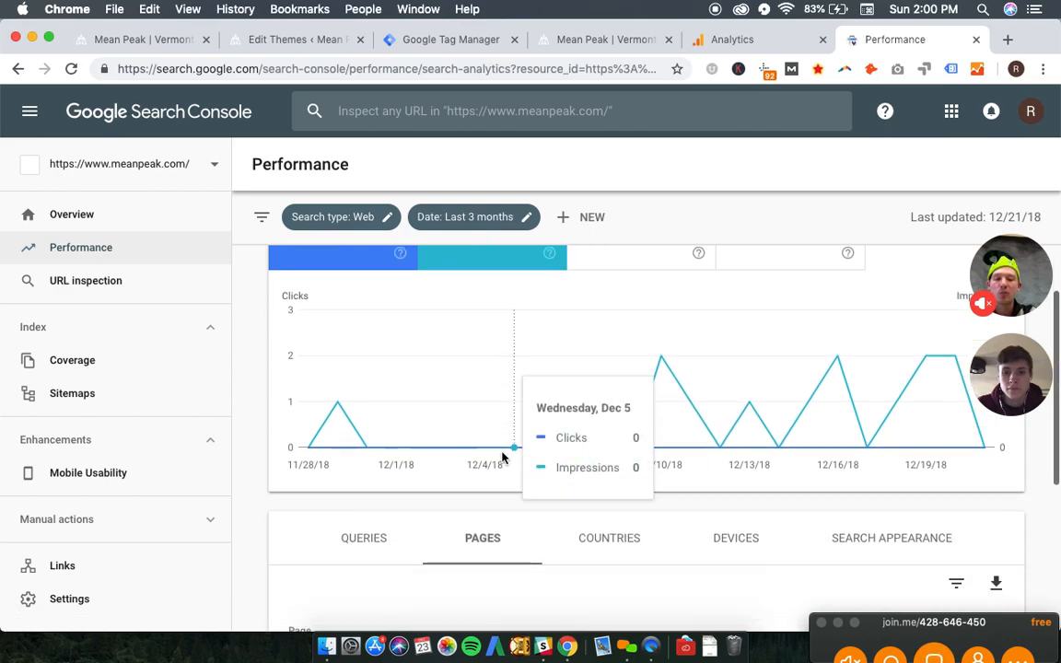
scroll("down", 3)
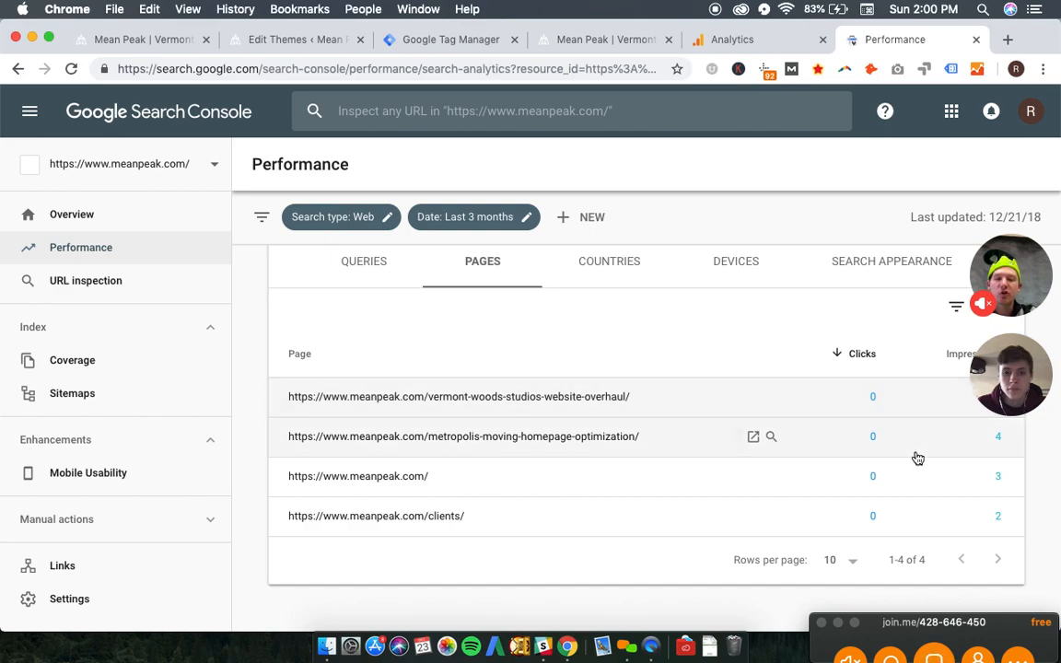
scroll("up", 3)
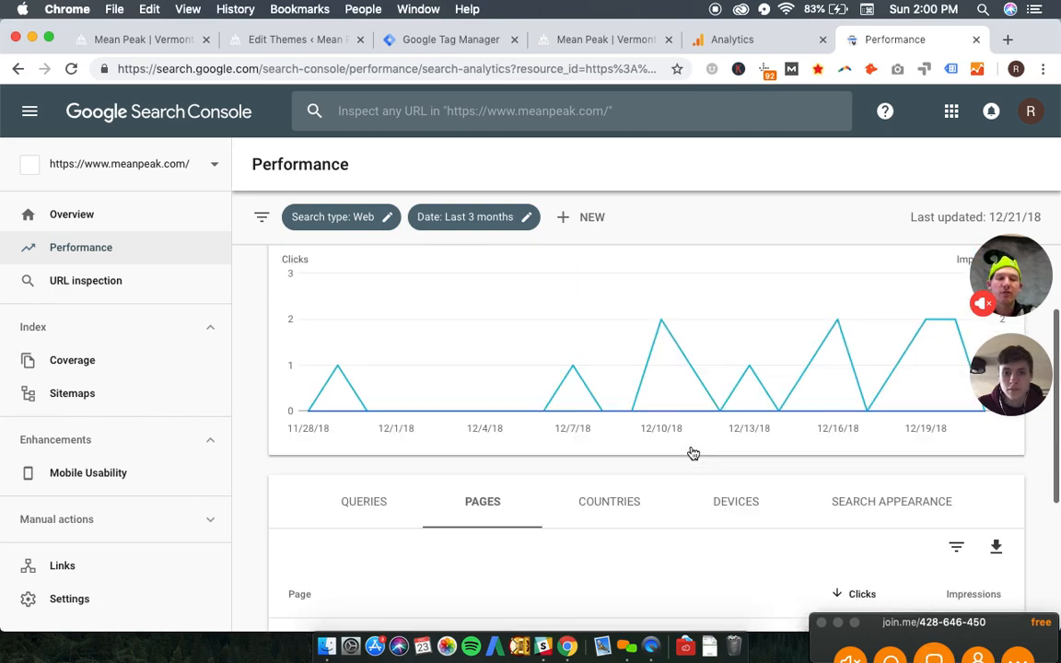
scroll("up", 3)
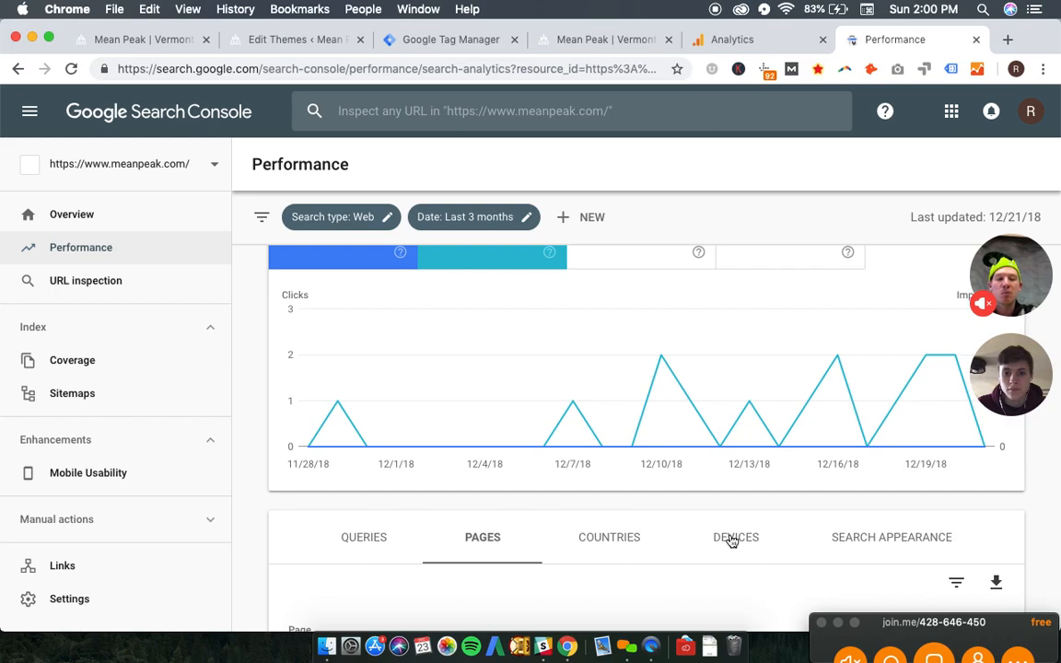
Step: Switch the breakdown to Search Appearance, which shows no data
left_click(737, 538)
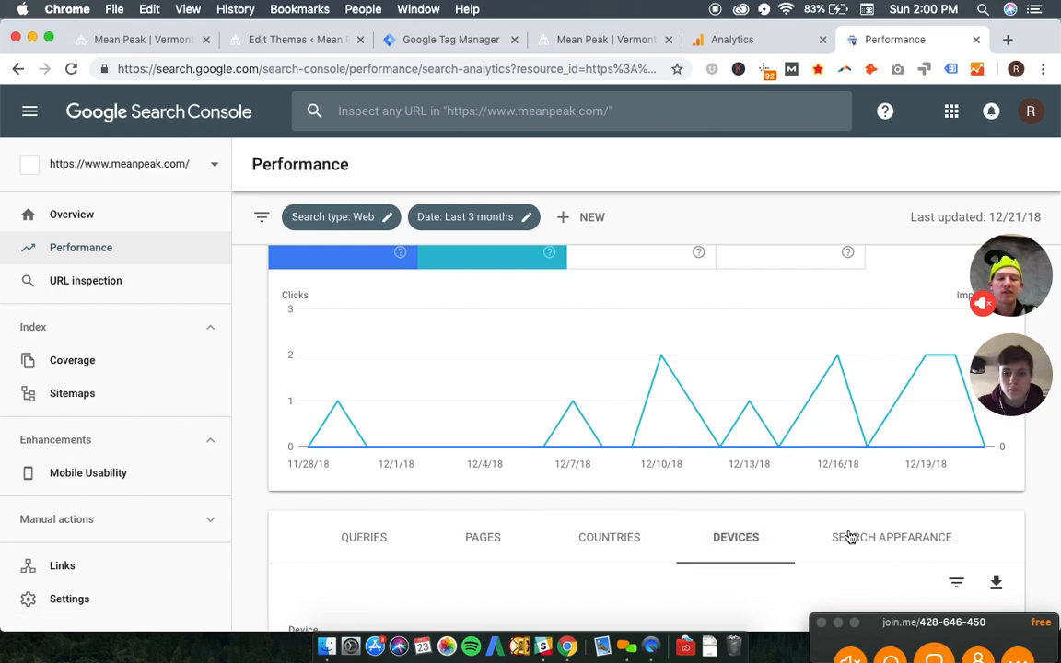
left_click(892, 538)
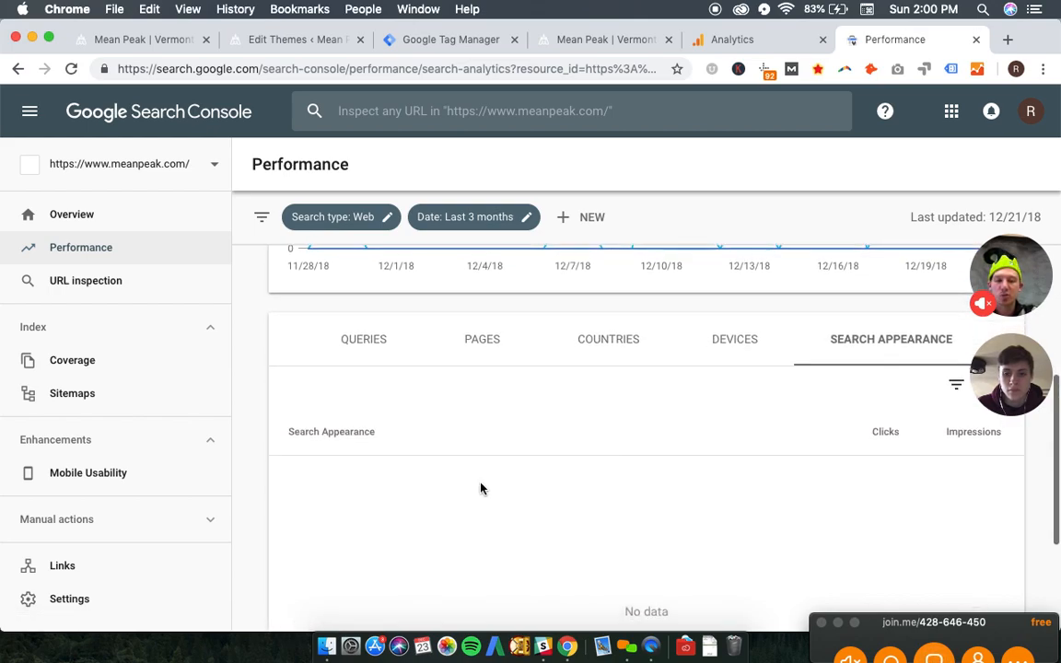
scroll("up", 3)
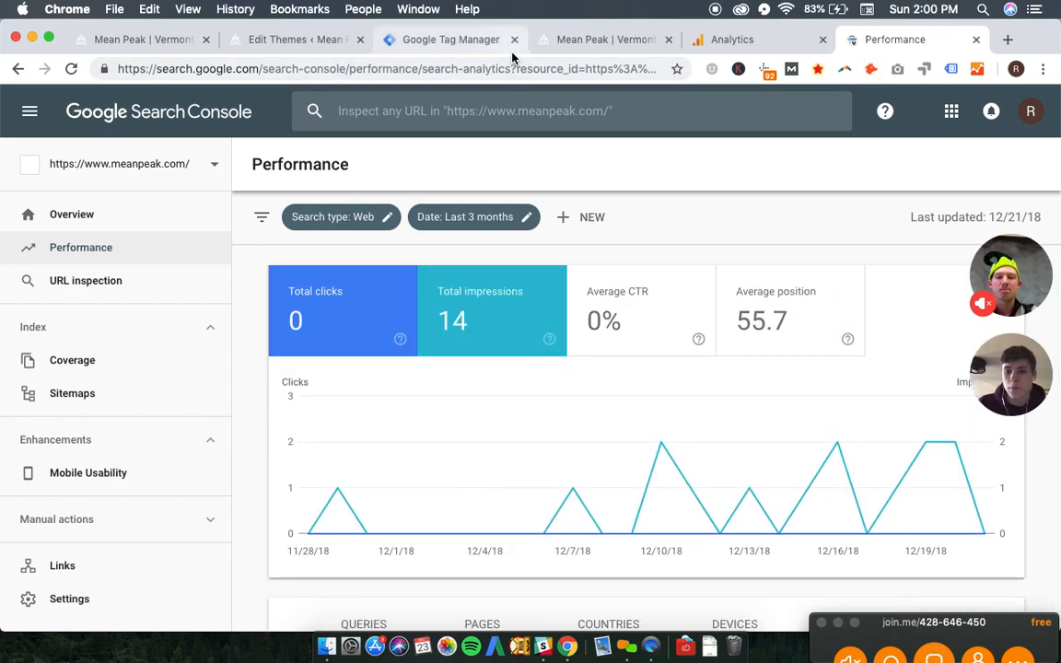
mouse_move(254, 370)
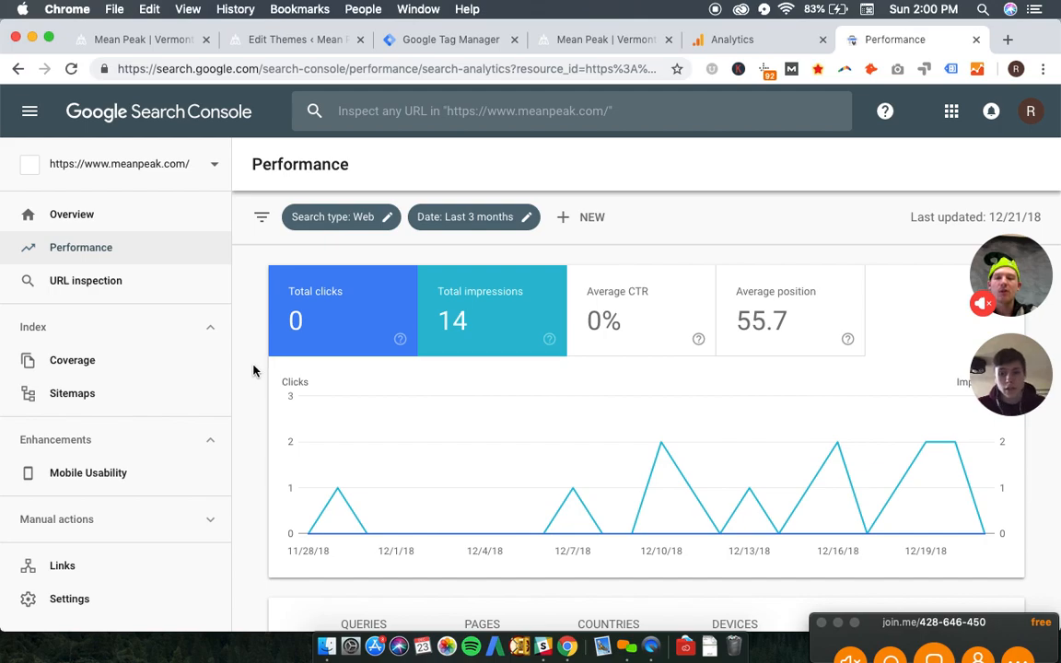
scroll("down", 3)
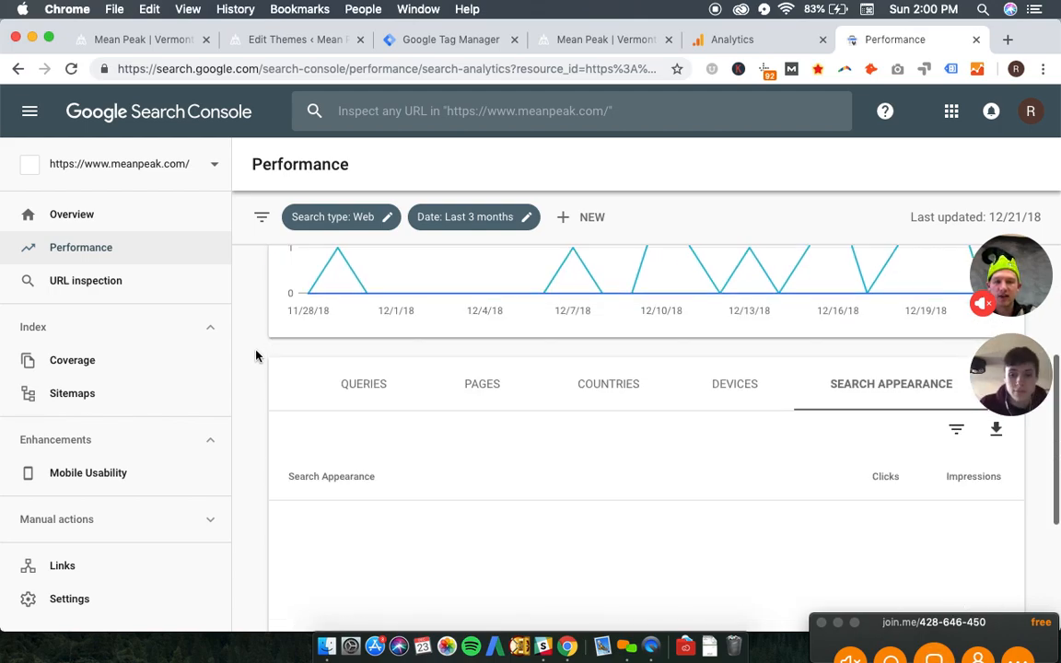
scroll("up", 3)
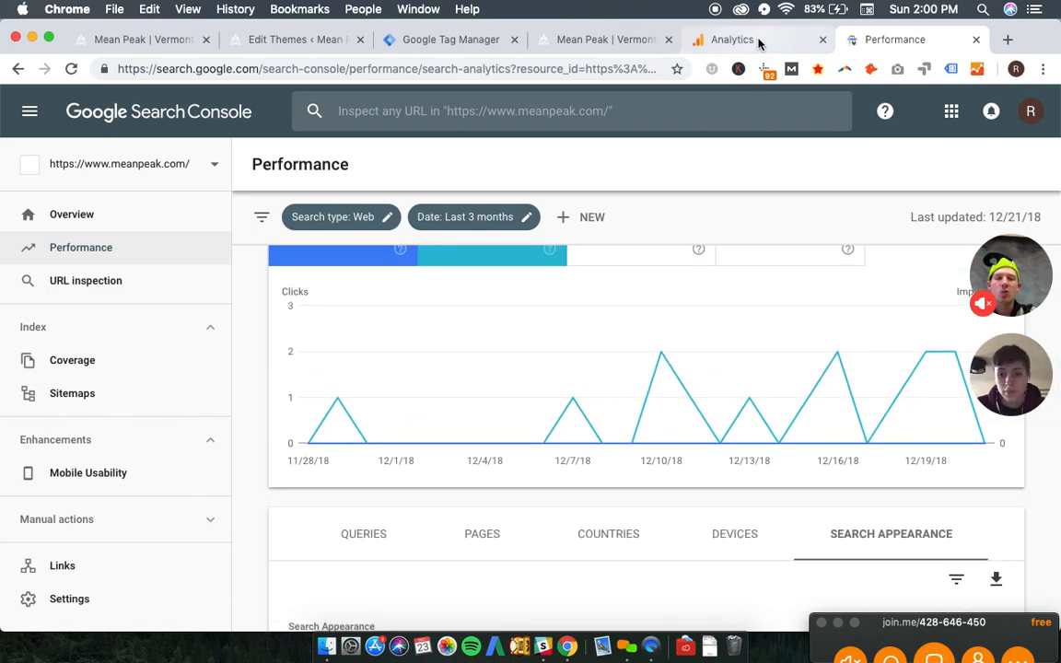
Step: Return to Google Analytics and enter the Admin settings for Mean Peak
left_click(733, 40)
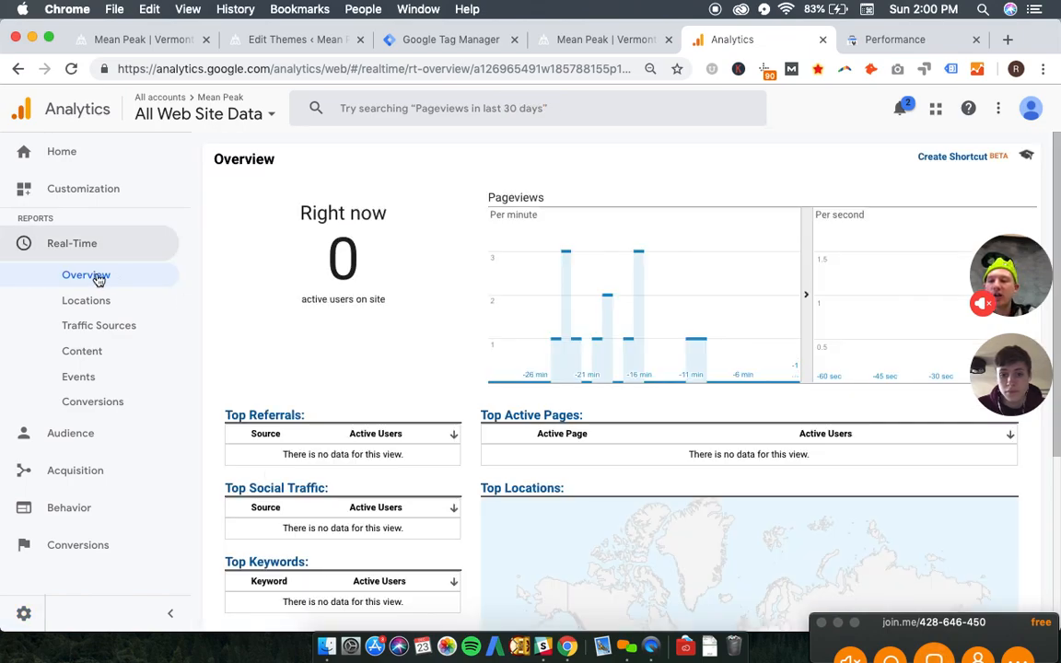
left_click(72, 243)
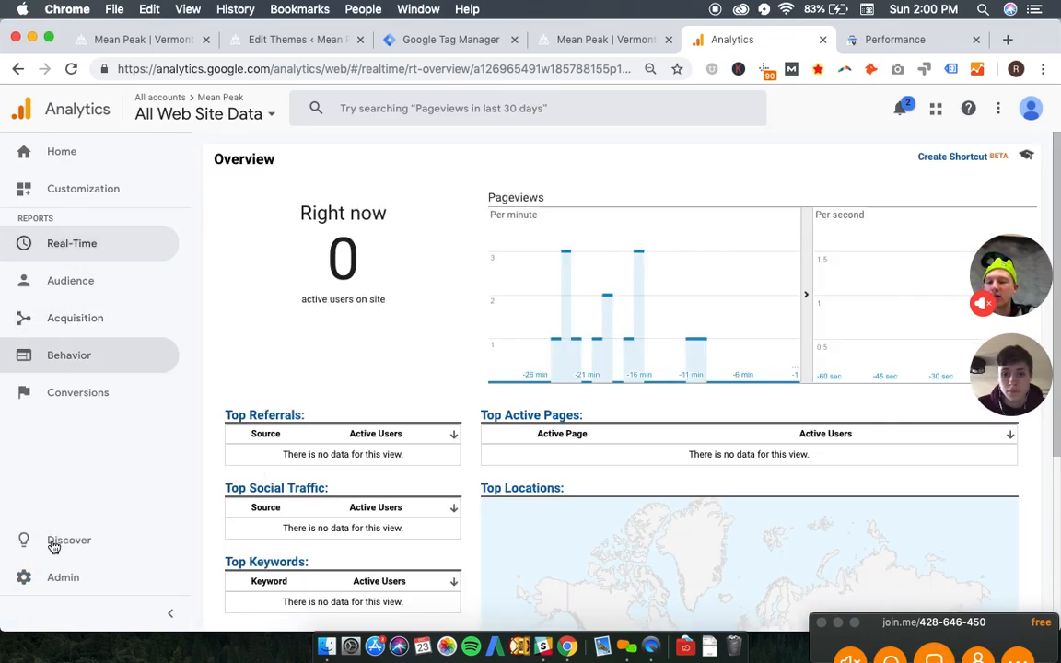
left_click(63, 576)
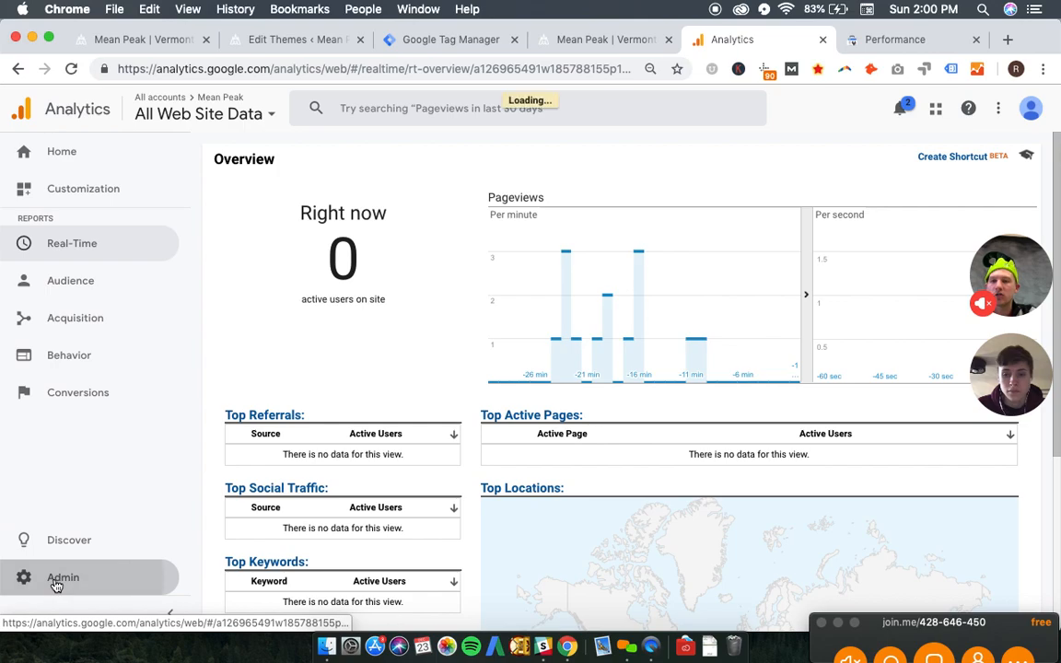
left_click(63, 578)
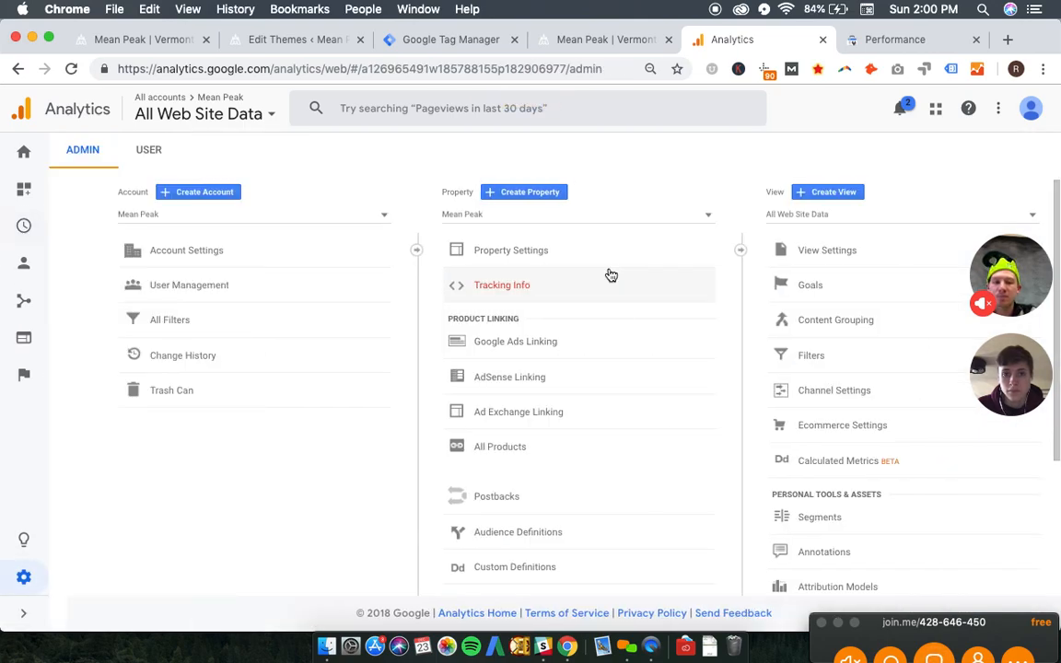
mouse_move(598, 413)
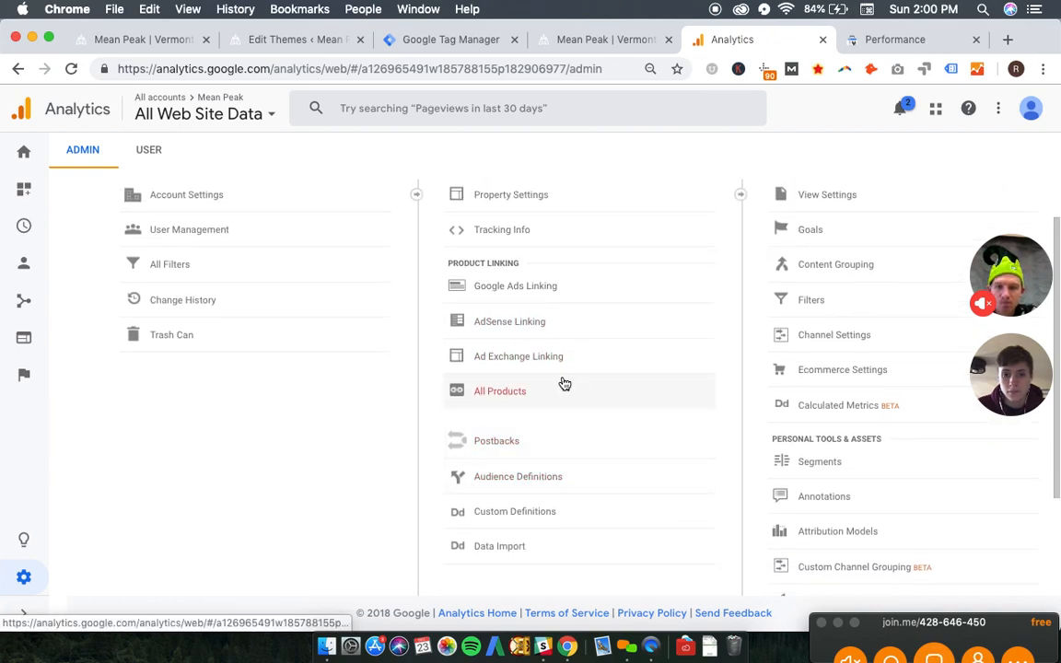
Step: Show All Products under Product Linking and scroll down to the Search Console option
left_click(501, 391)
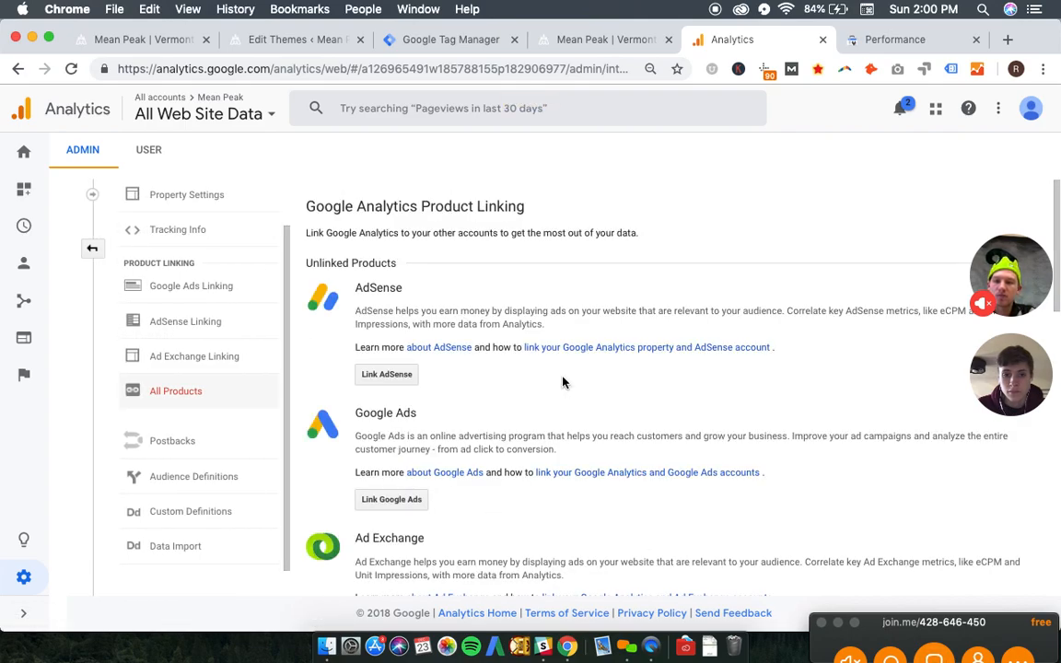
scroll("down", 3)
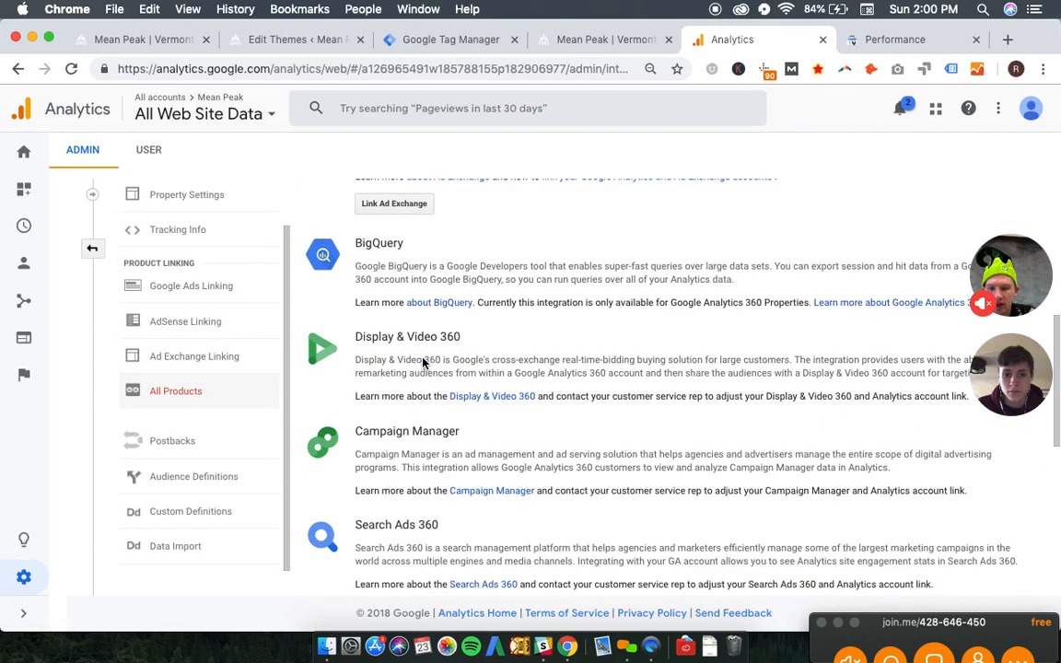
scroll("down", 3)
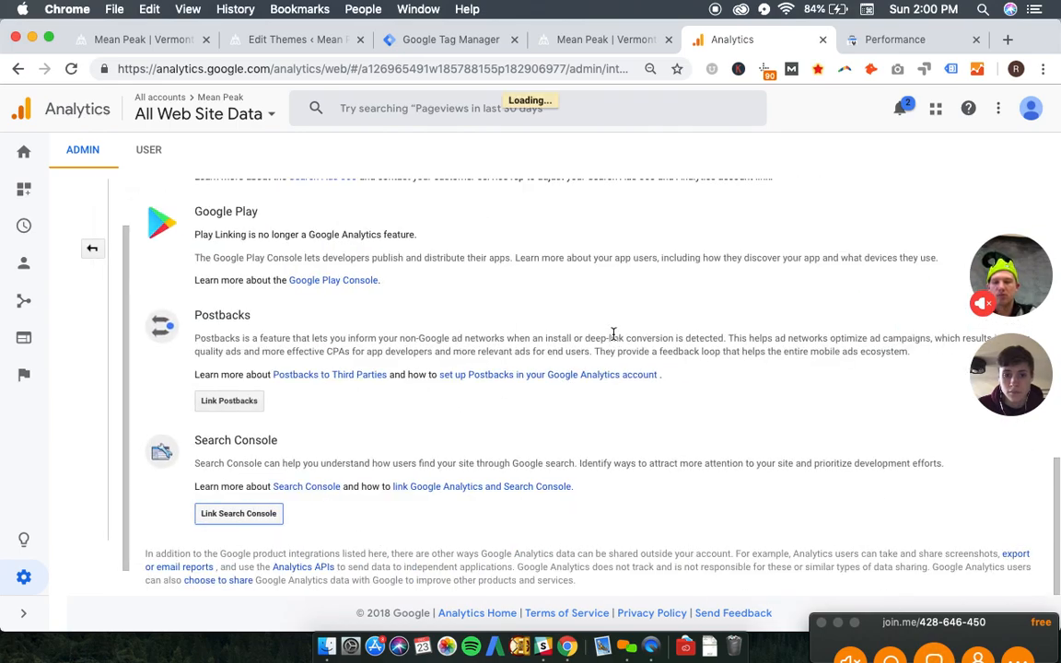
left_click(239, 512)
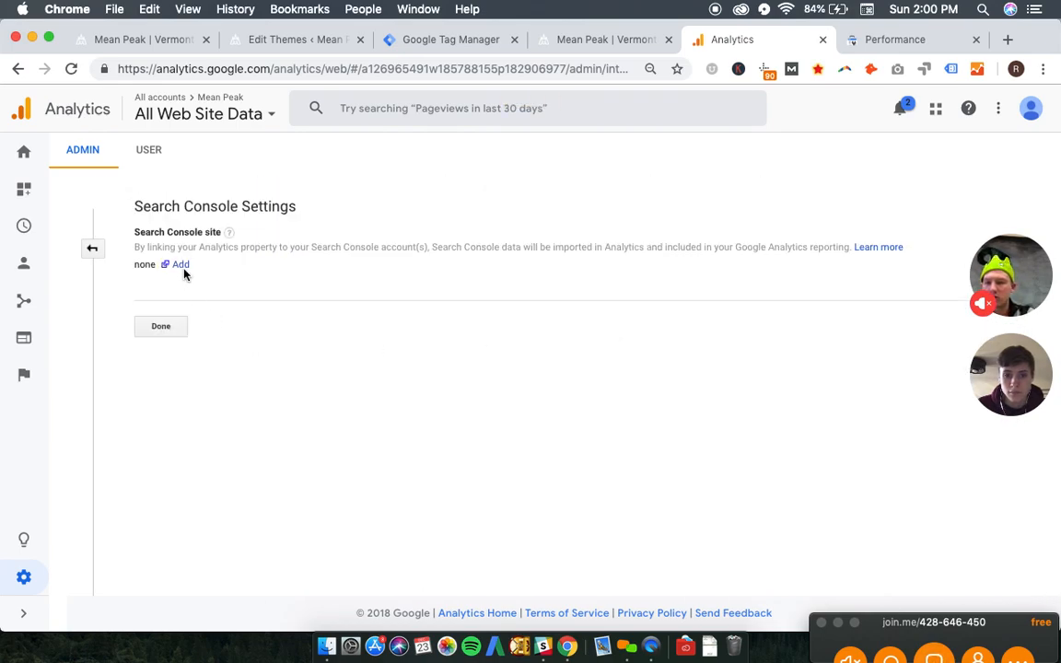
left_click(180, 266)
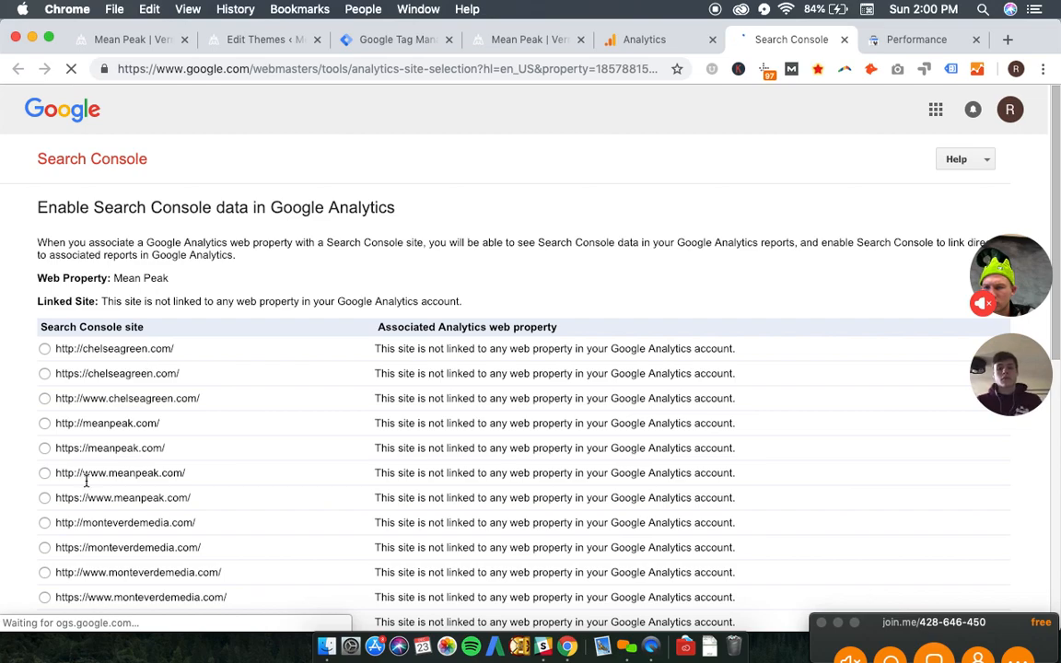
scroll("down", 3)
type("meanpeak")
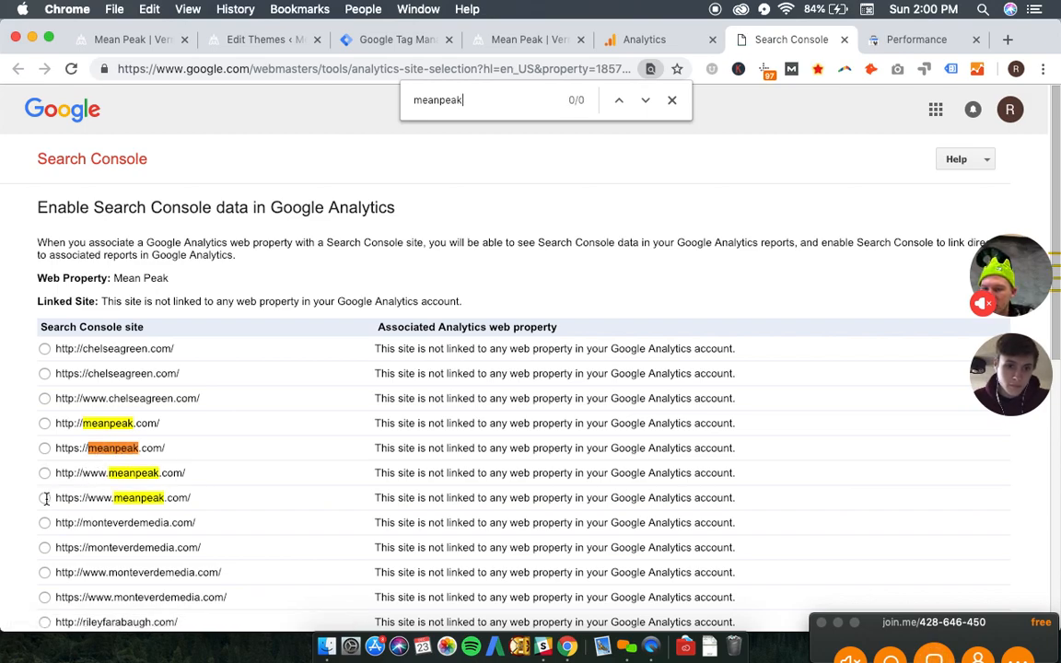
left_click(644, 99)
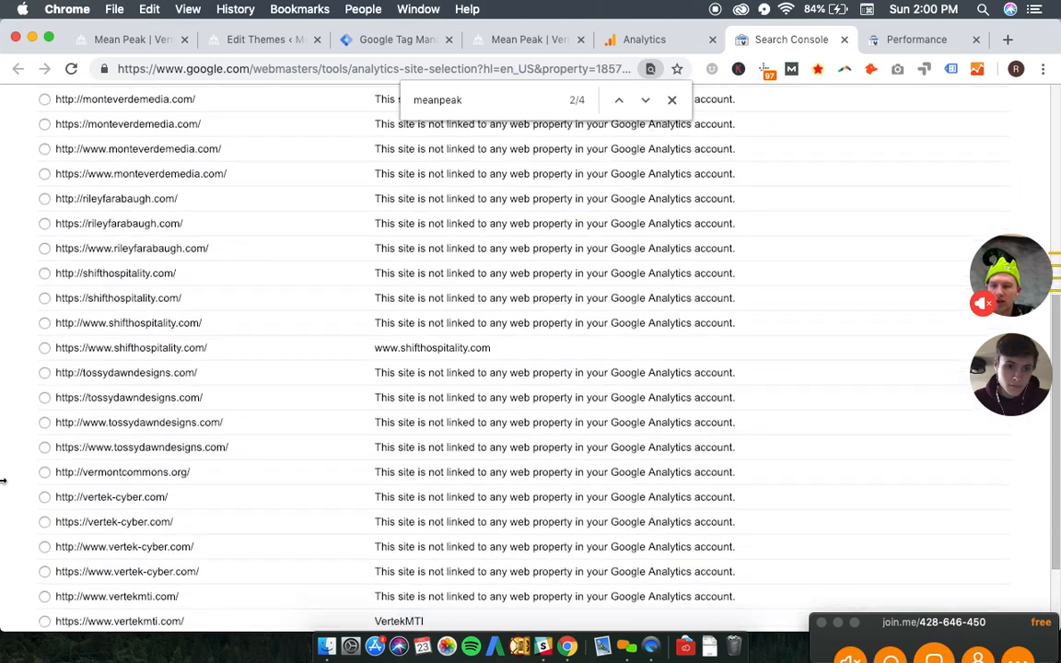
Step: Save the association and confirm it in the Add association dialog
scroll("down", 3)
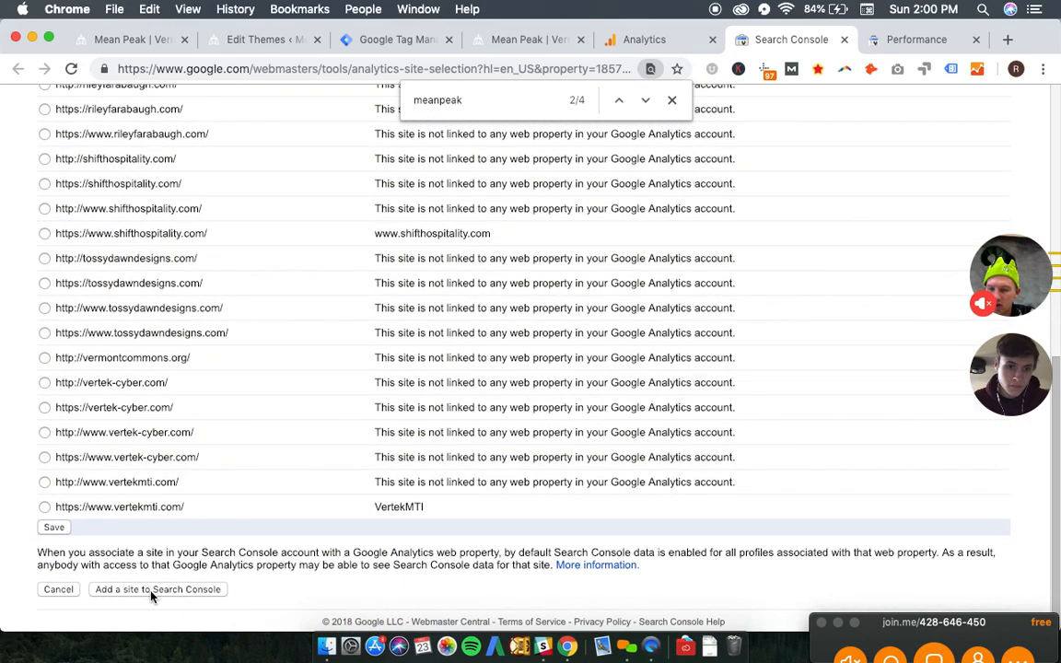
left_click(159, 589)
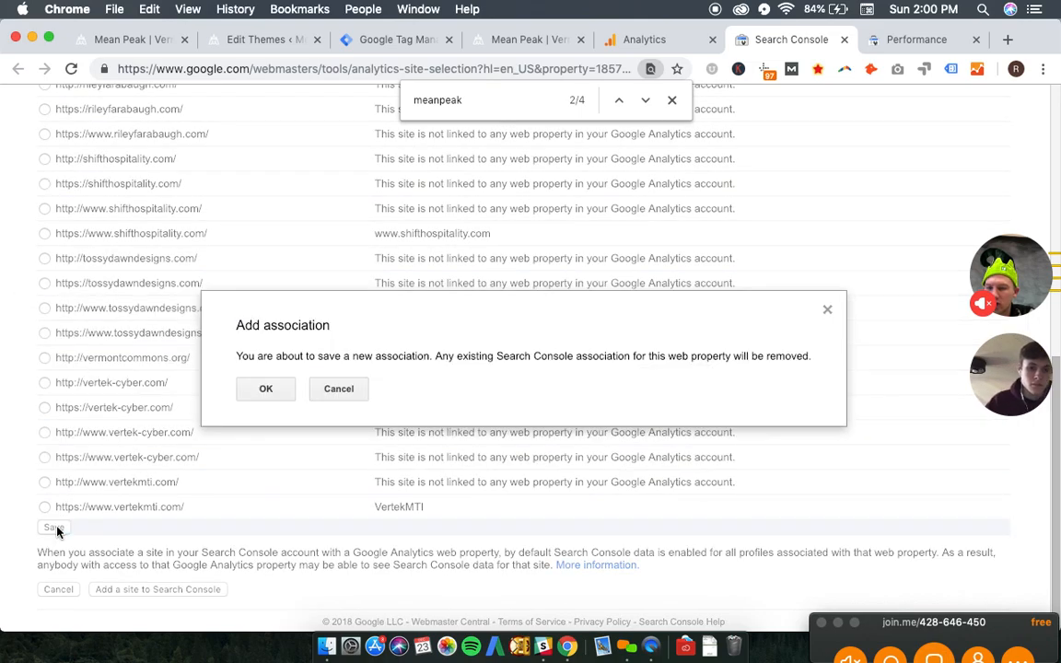
left_click(265, 386)
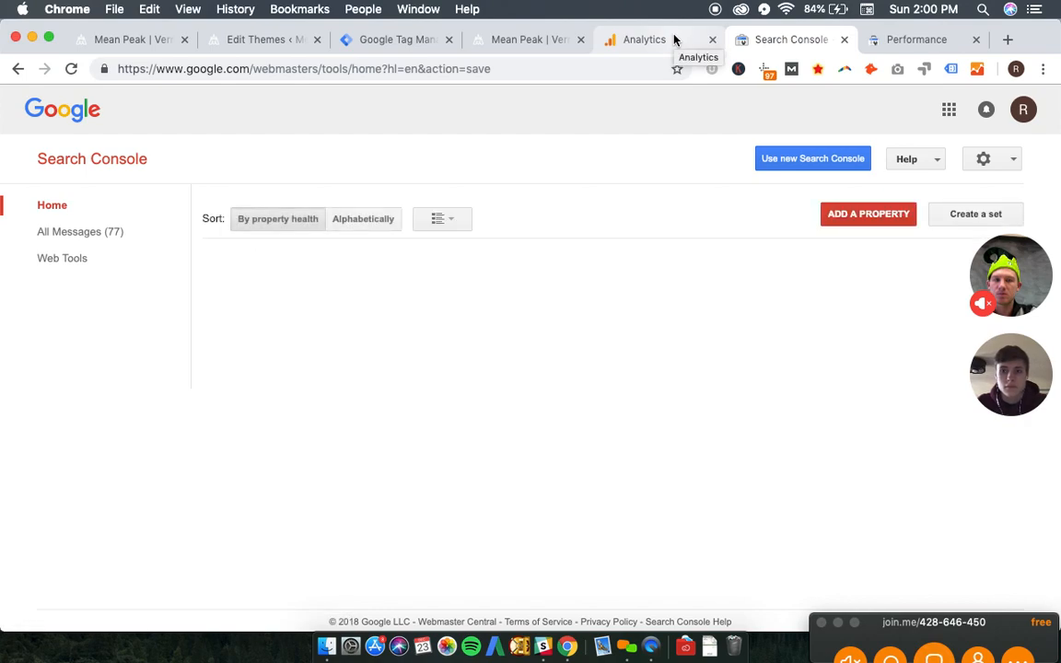
Step: Check the Analytics notifications, where Link Analytics and Search Console now shows Resolved
left_click(645, 41)
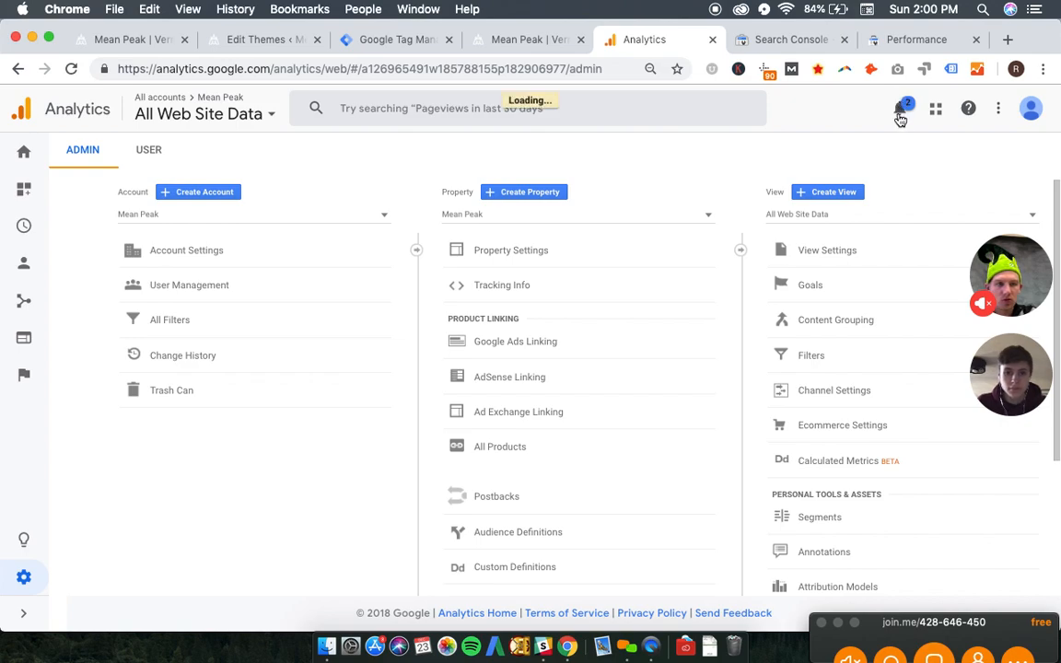
left_click(899, 114)
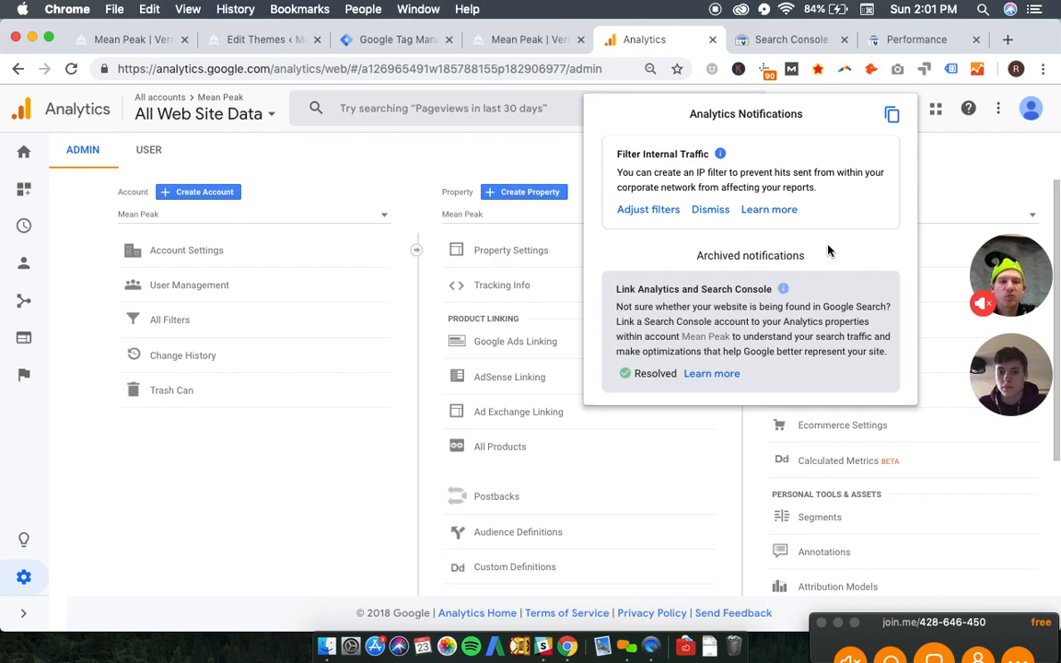
mouse_move(962, 175)
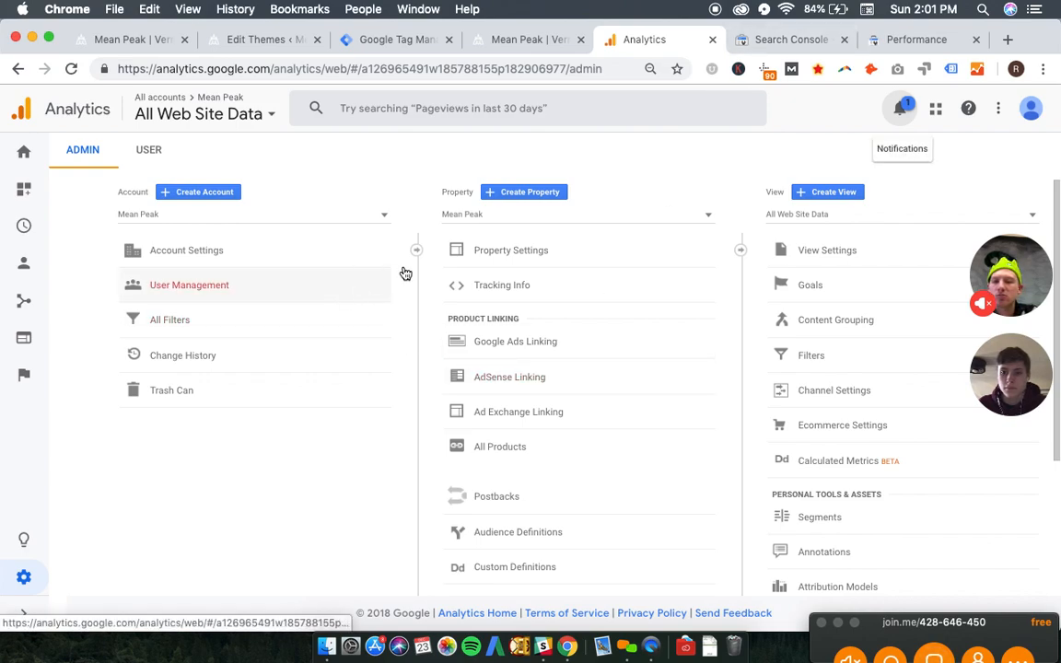
mouse_move(420, 232)
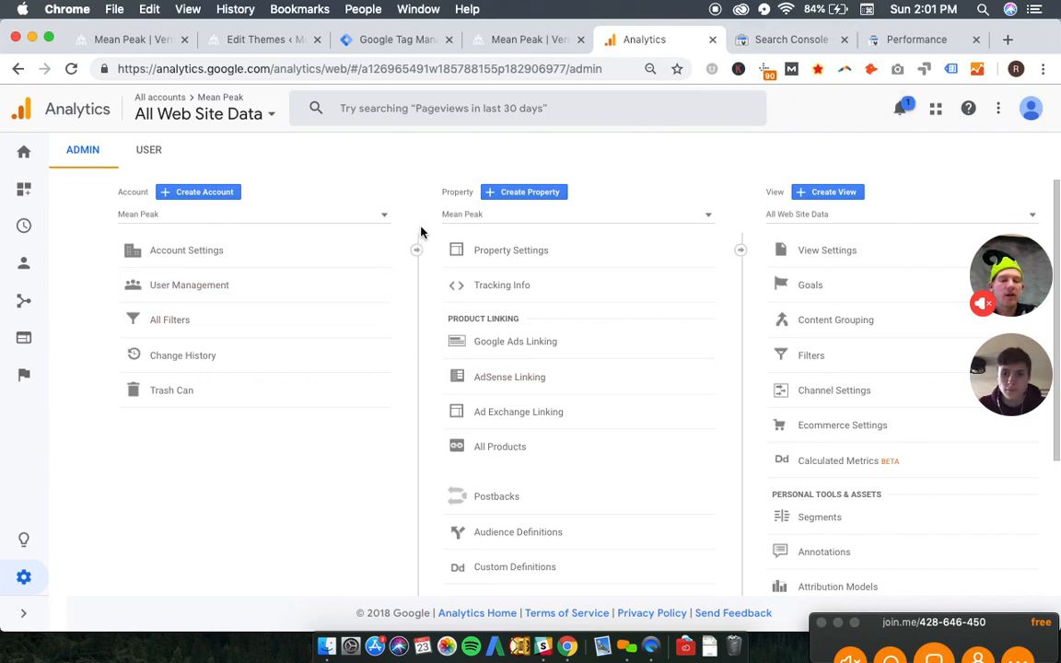
mouse_move(421, 519)
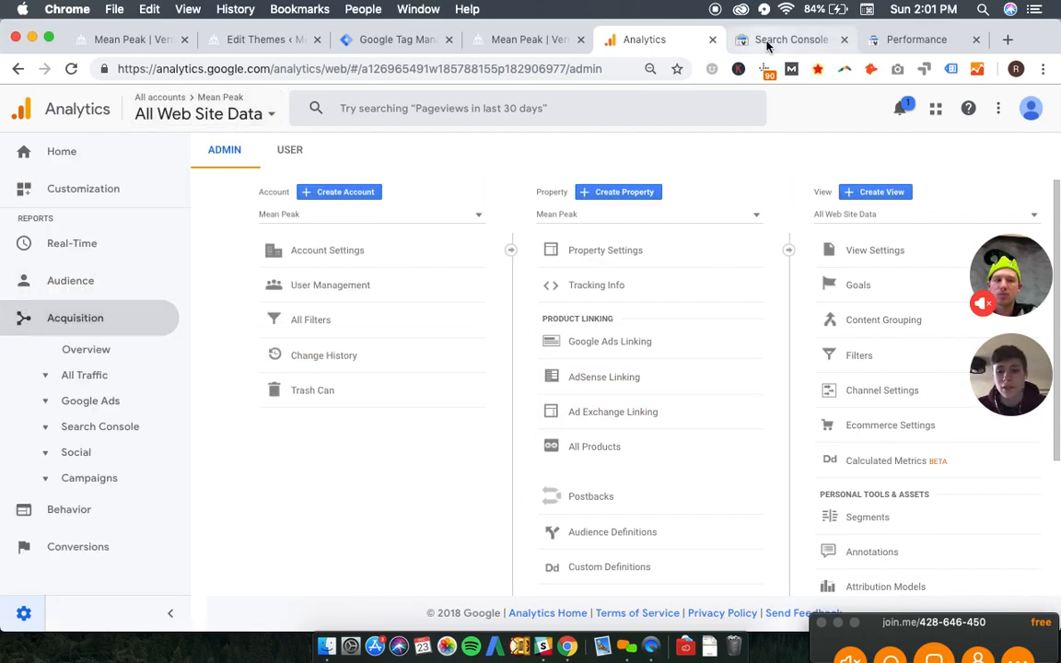
Step: Close the Search Console browser tabs, leaving the Analytics Admin tab open
left_click(916, 38)
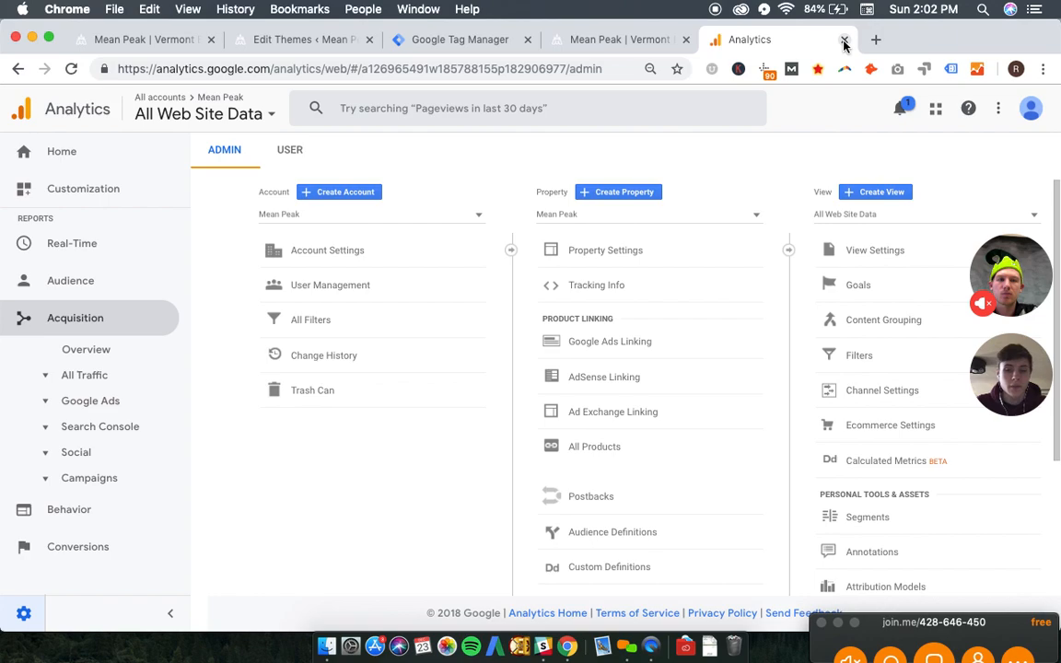
mouse_move(949, 44)
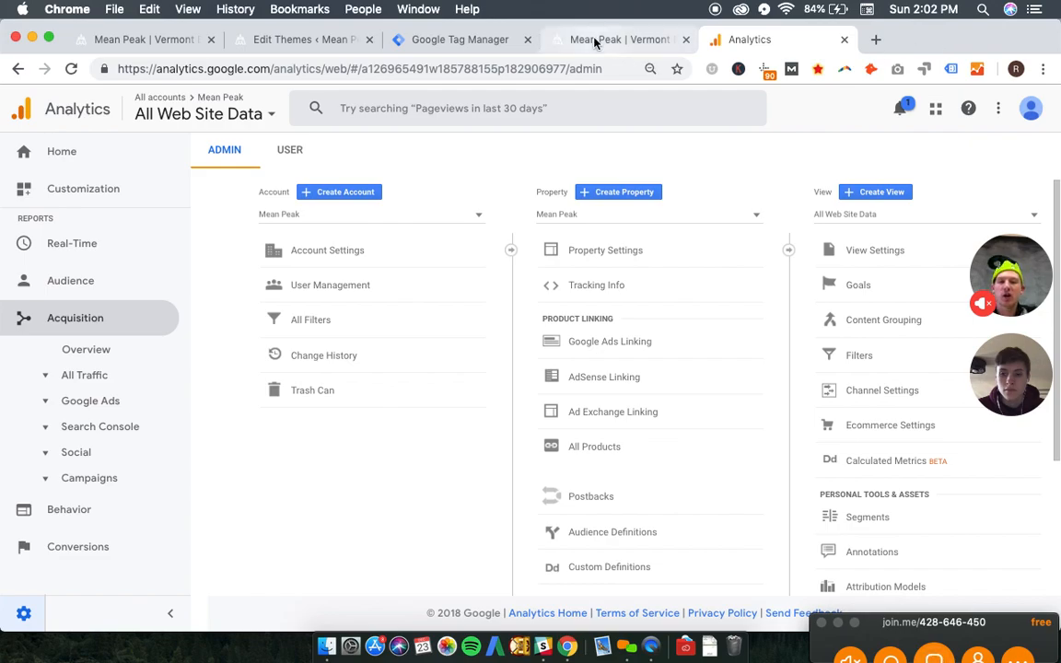
mouse_move(617, 40)
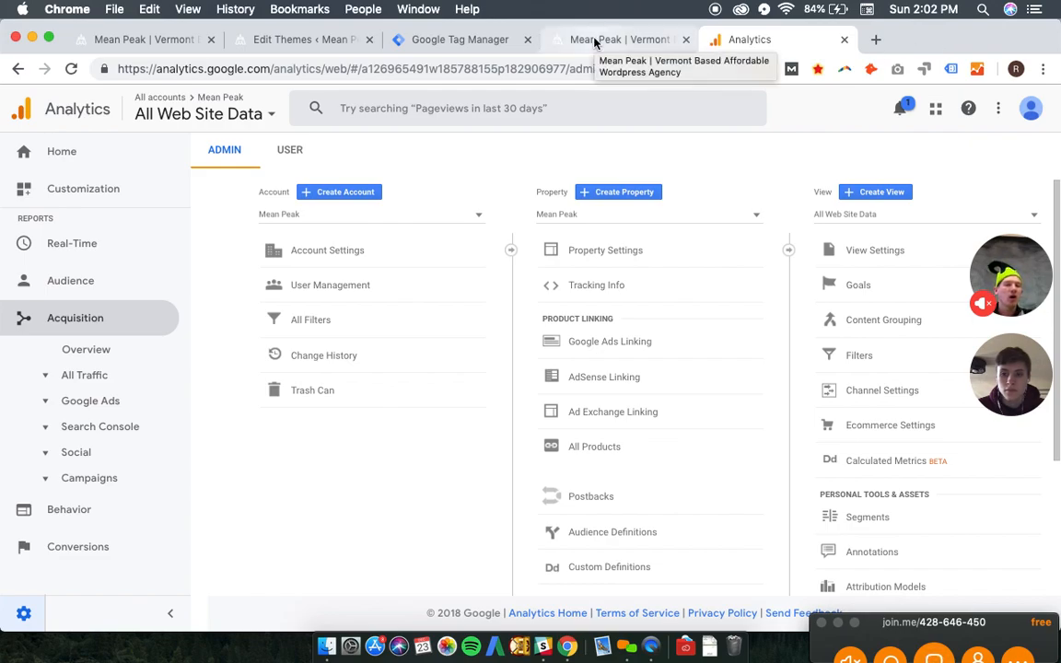